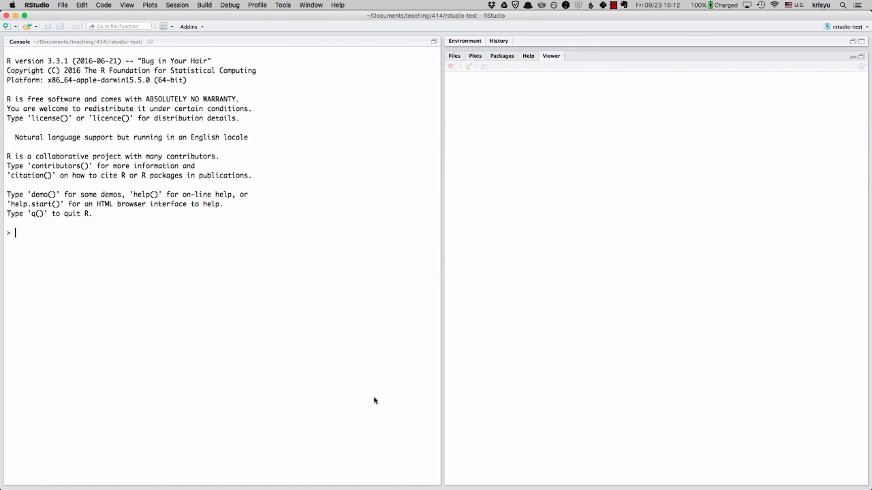
mouse_move(248, 267)
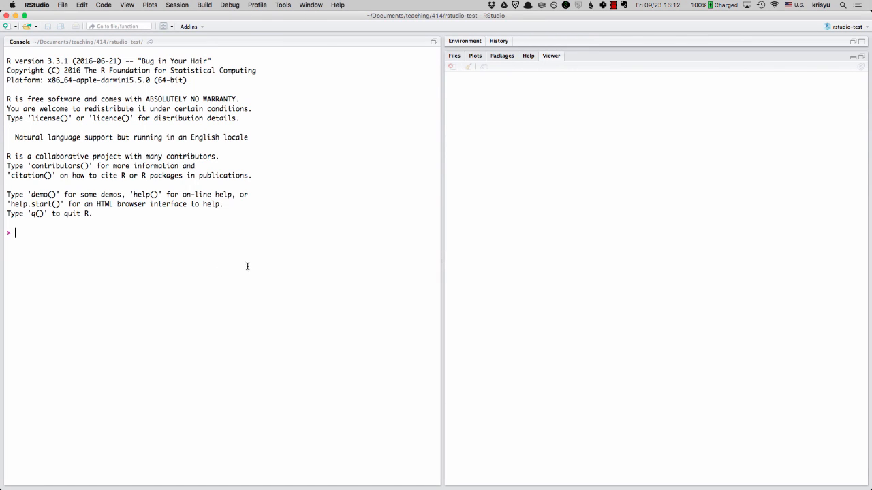
mouse_move(228, 272)
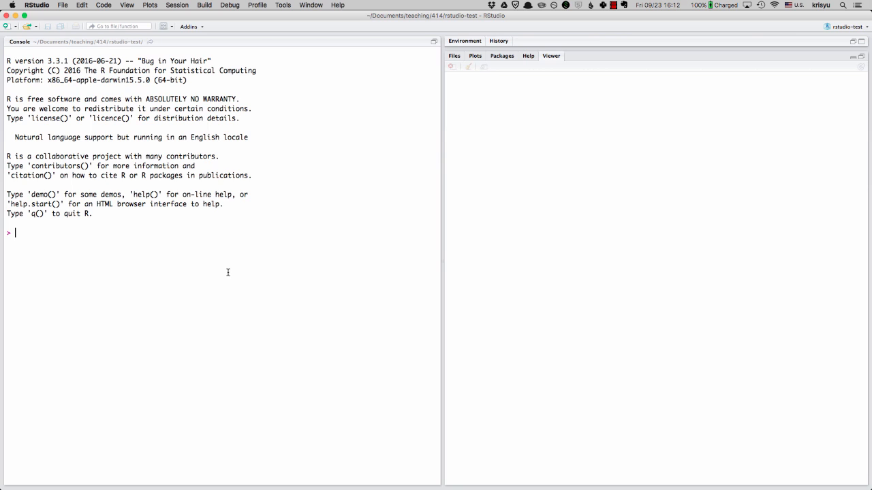
mouse_move(207, 245)
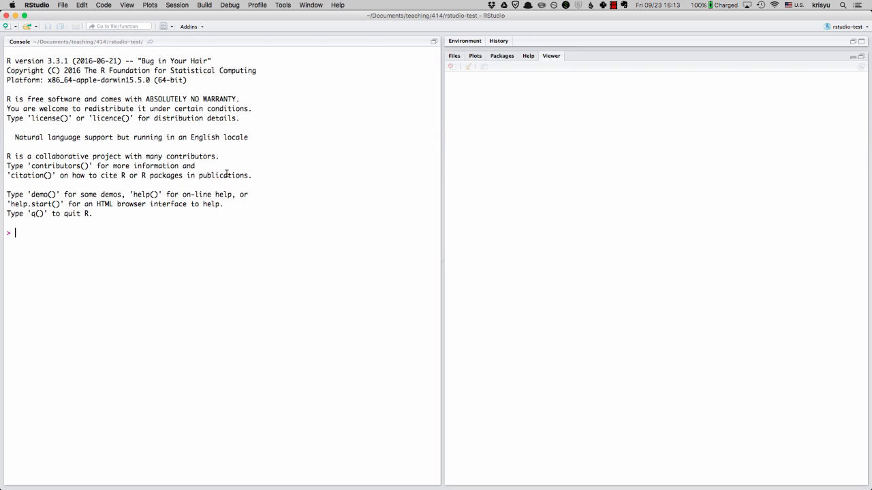
mouse_move(183, 157)
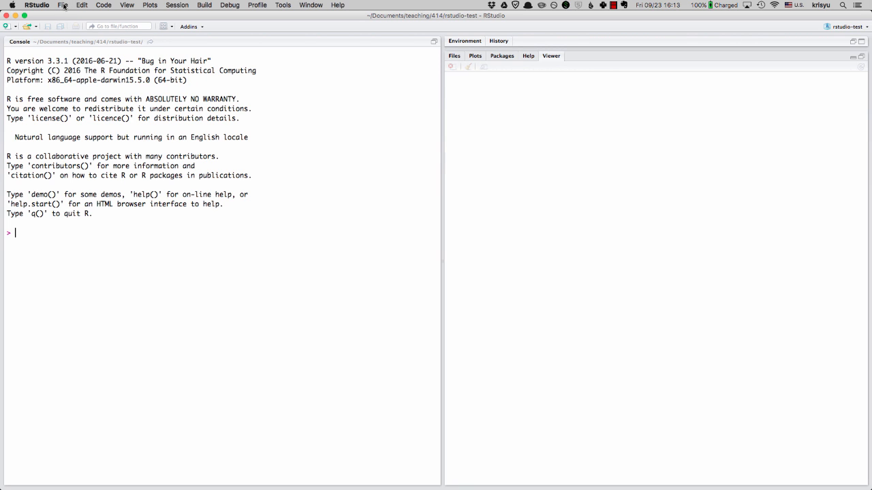
Step: Start opening a file from RStudio's File menu, then cancel the Open dialog
click(62, 5)
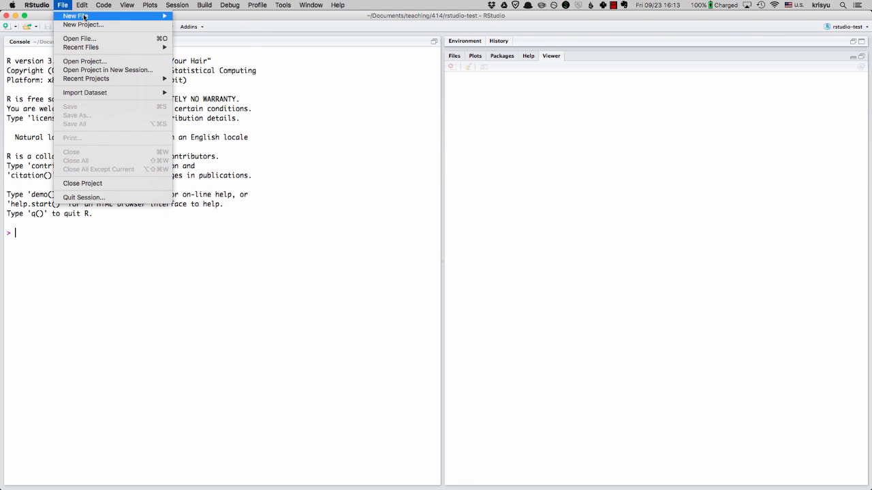
click(80, 38)
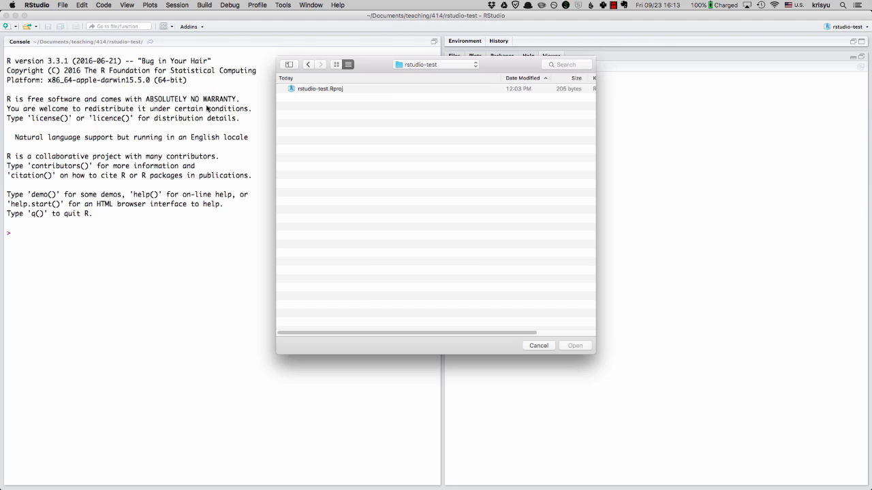
click(436, 64)
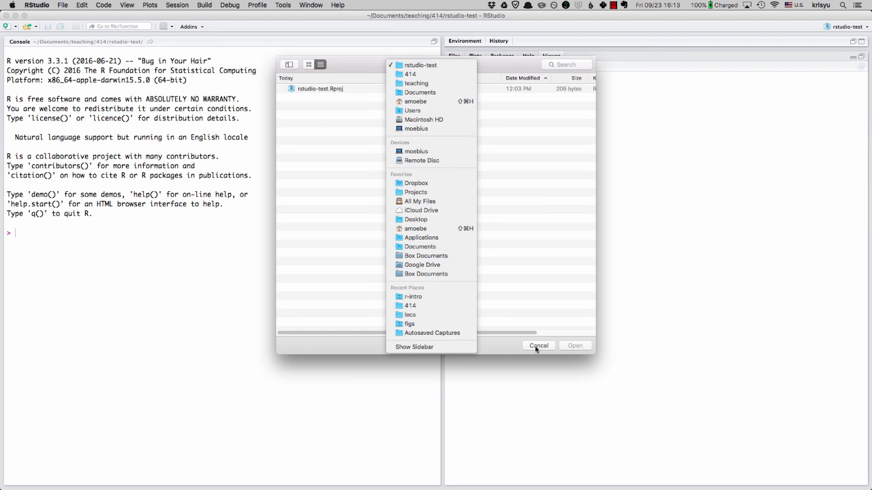
click(538, 345)
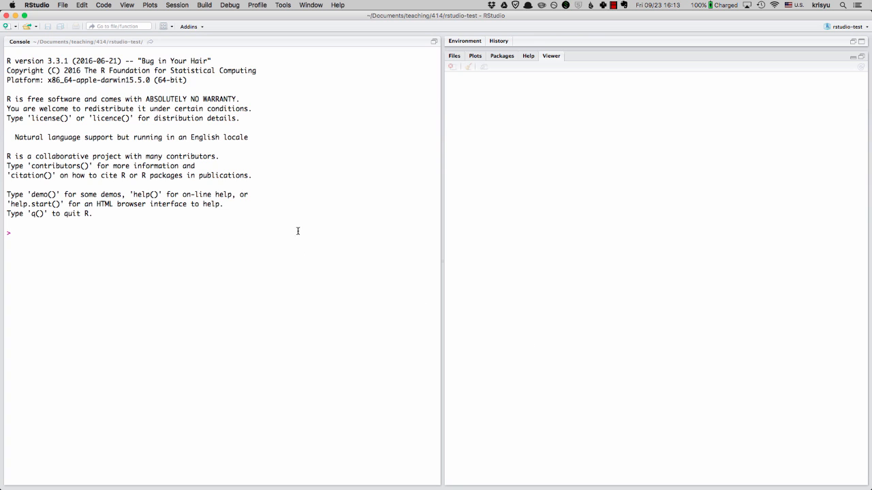
mouse_move(492, 109)
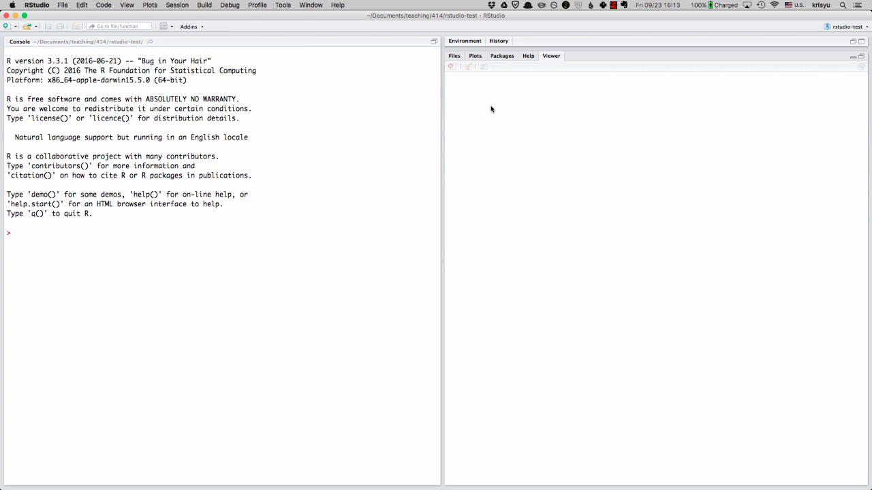
Step: Open 414-f16-my_first_R.Rmd from Google Drive's 414-F16 > share > 04_statistics > r-intro folder
click(503, 5)
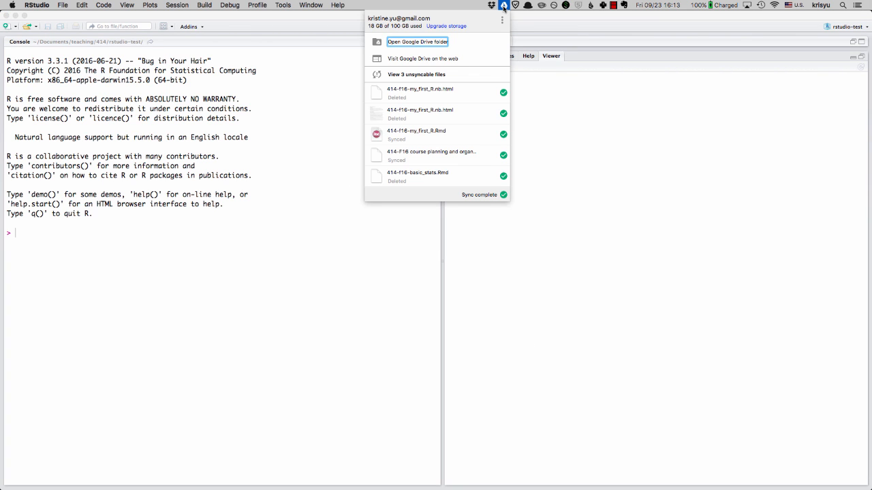
mouse_move(487, 18)
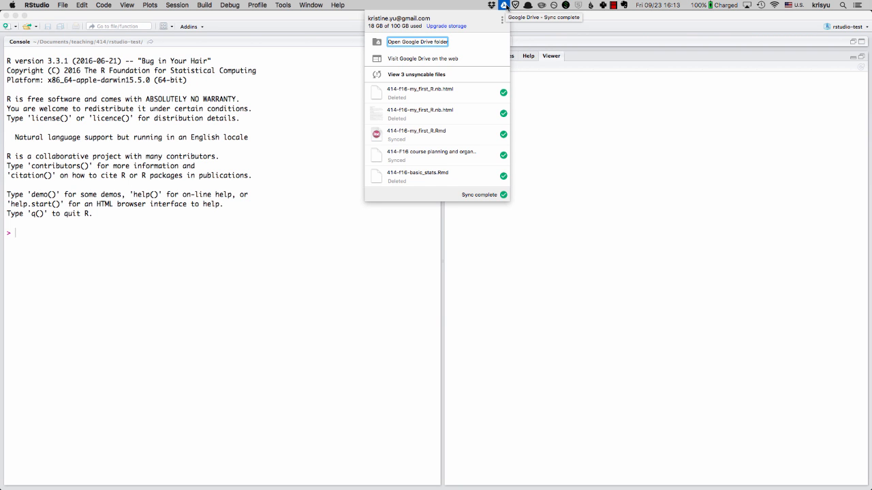
click(417, 41)
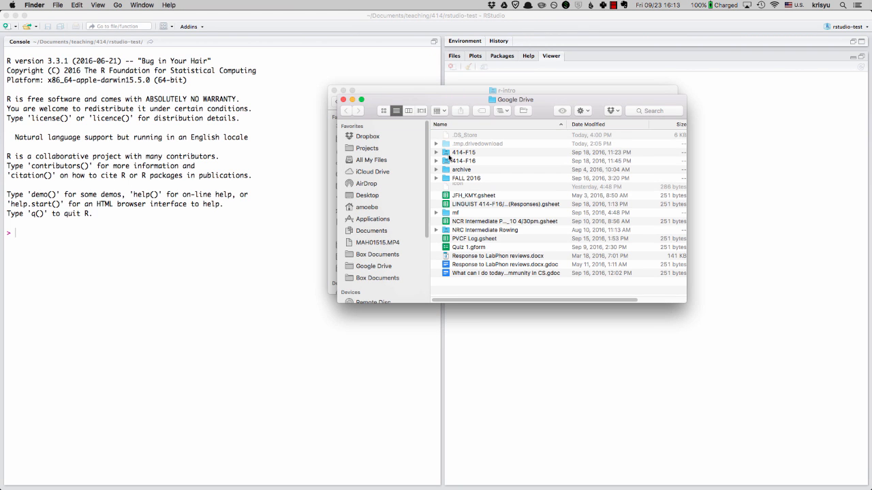
double_click(464, 161)
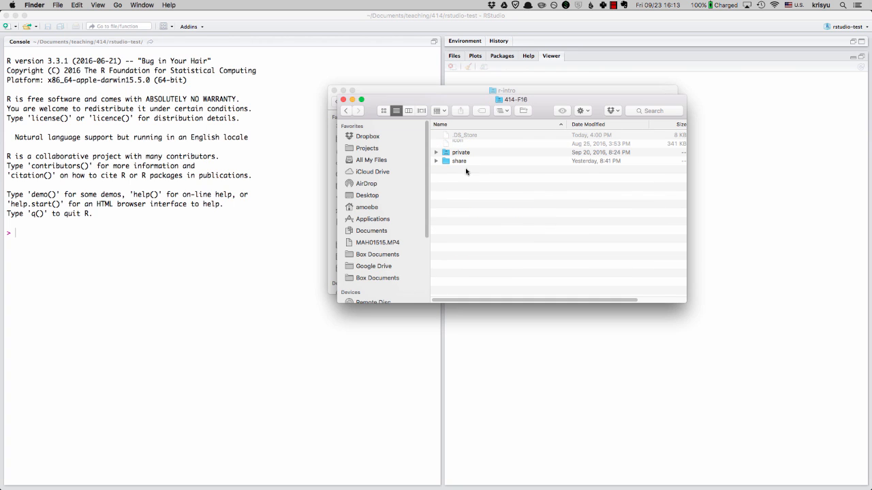
double_click(459, 161)
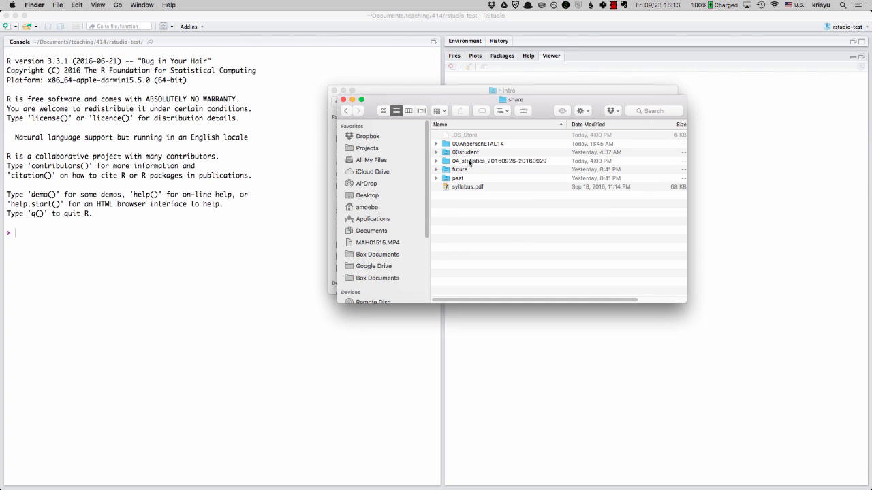
double_click(499, 161)
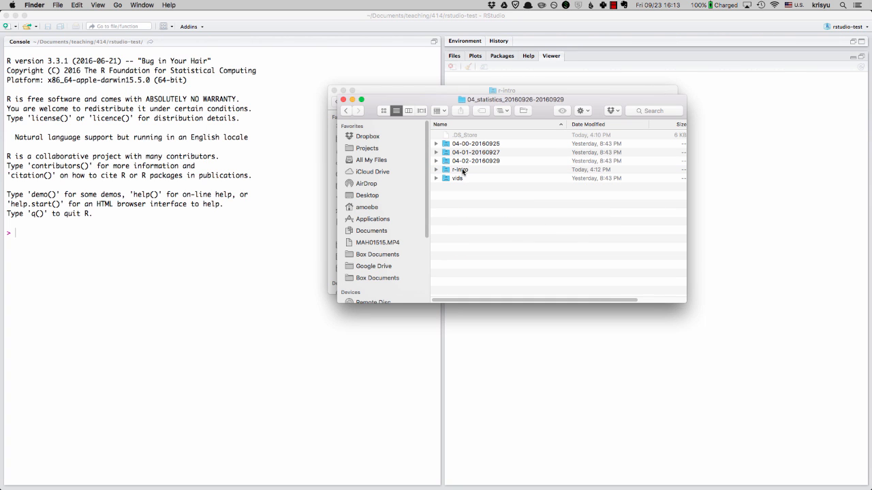
double_click(460, 170)
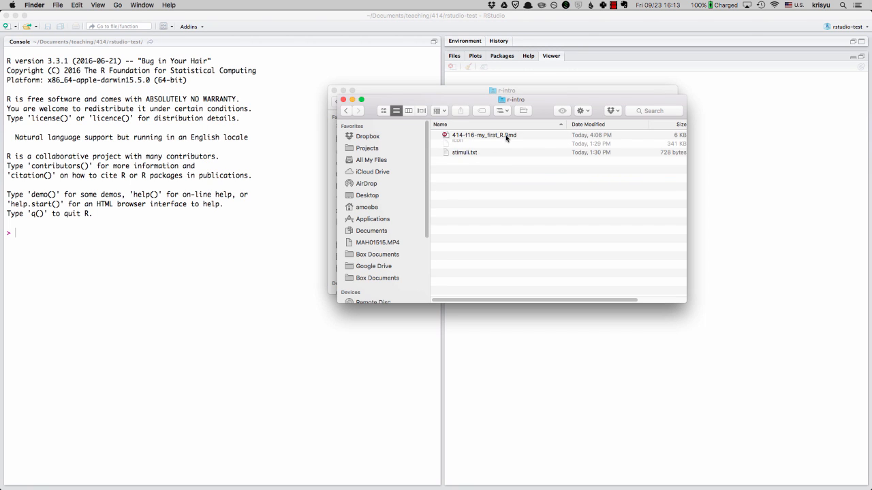
click(484, 135)
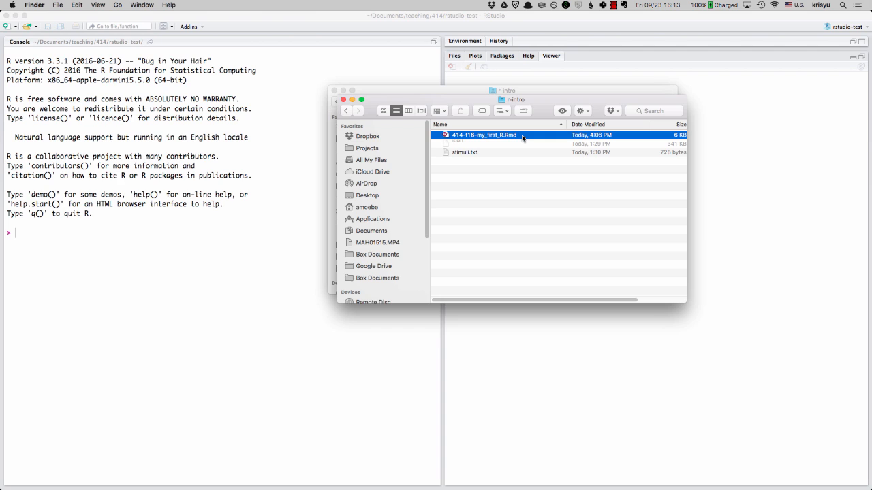
double_click(483, 135)
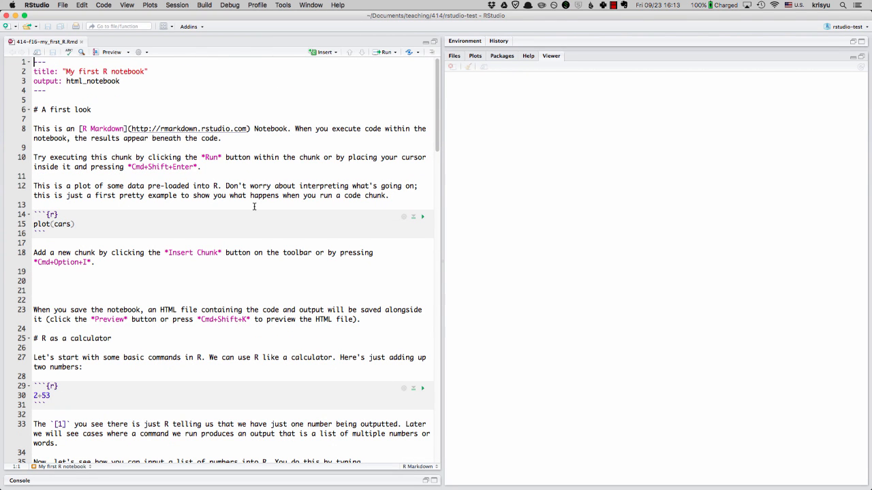
mouse_move(230, 117)
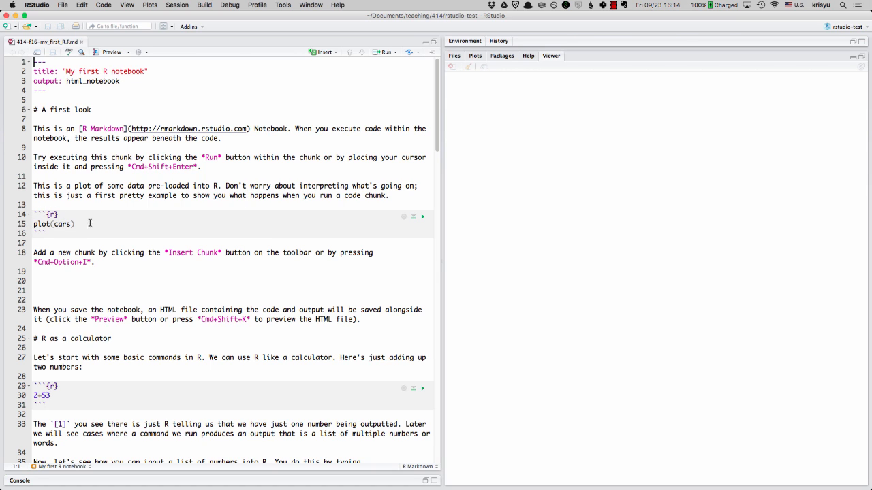
mouse_move(65, 395)
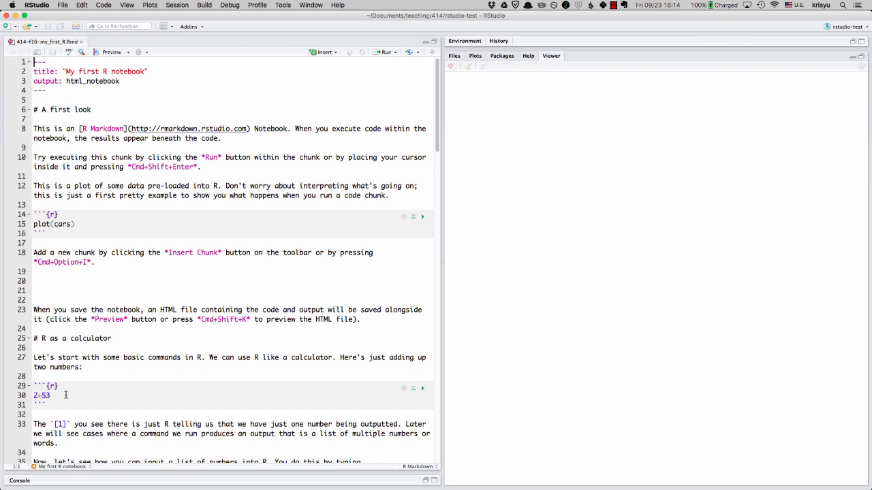
mouse_move(93, 224)
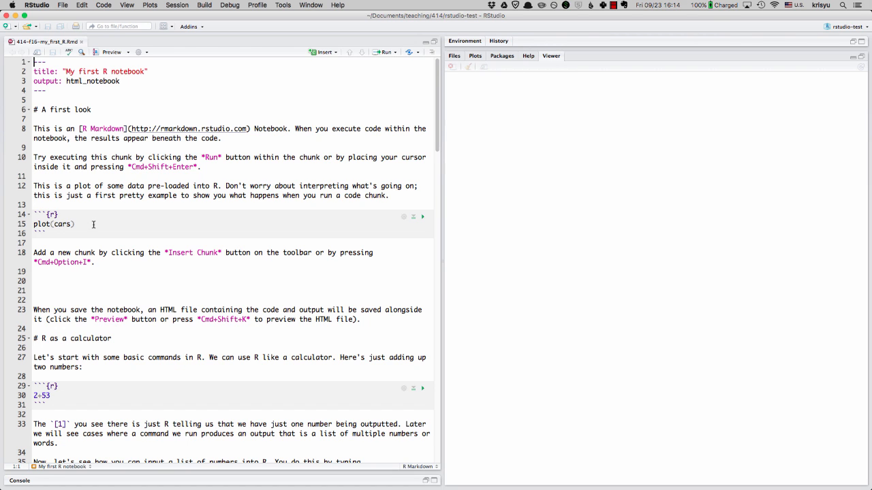
mouse_move(180, 220)
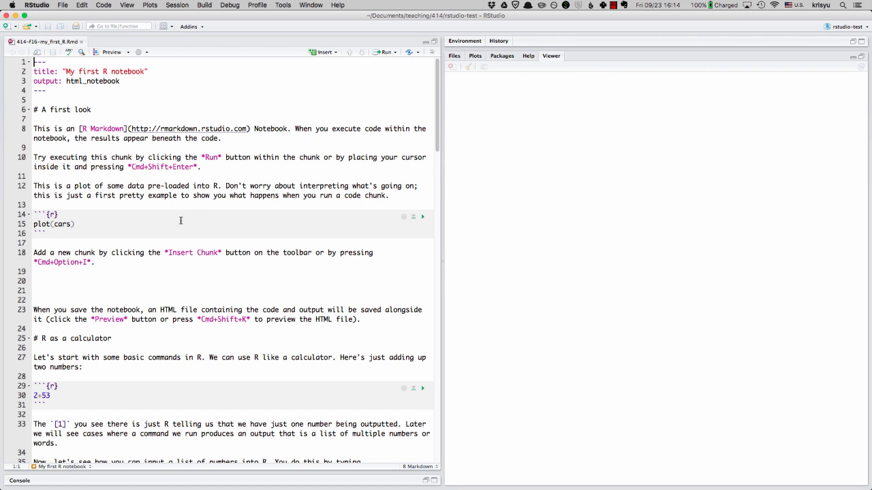
mouse_move(179, 224)
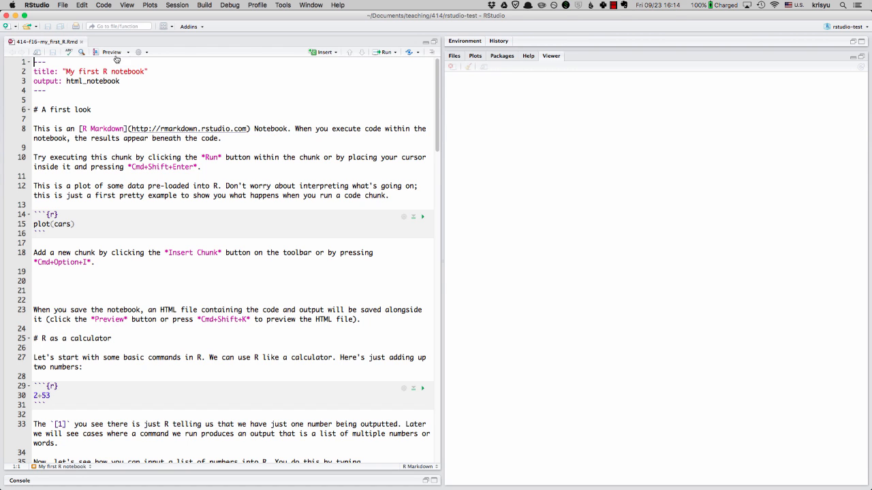
click(129, 52)
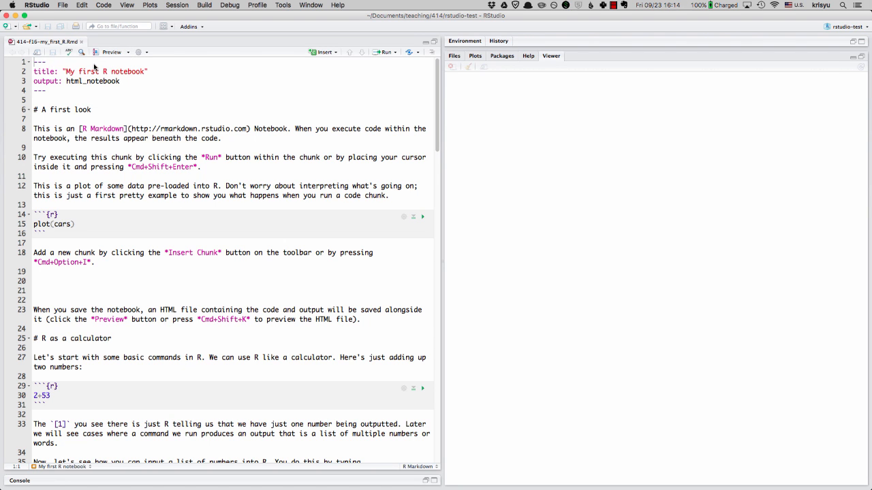
click(111, 52)
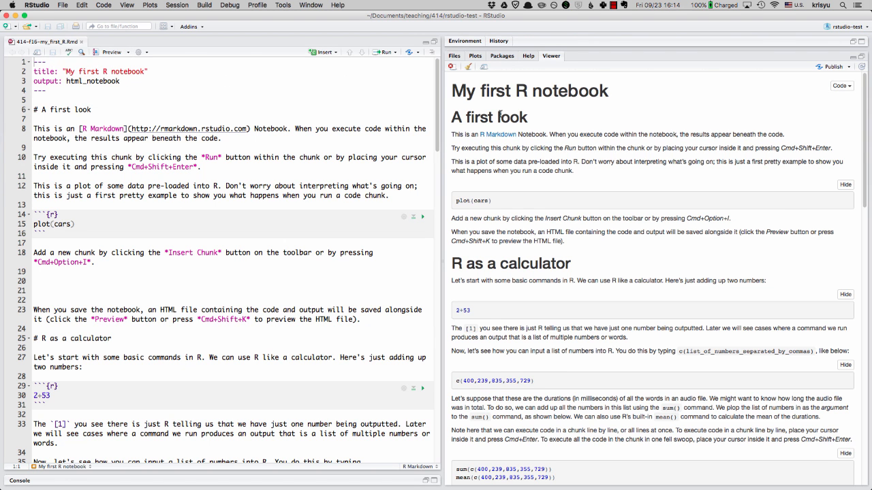
mouse_move(520, 159)
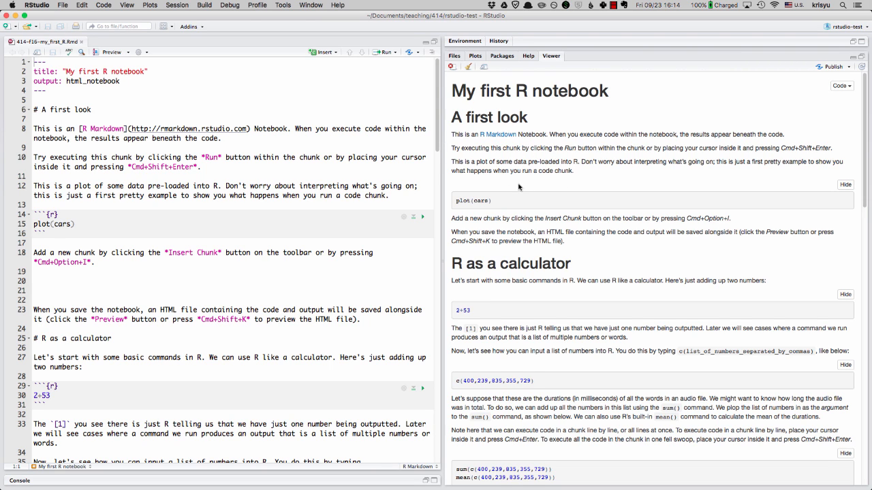
click(139, 52)
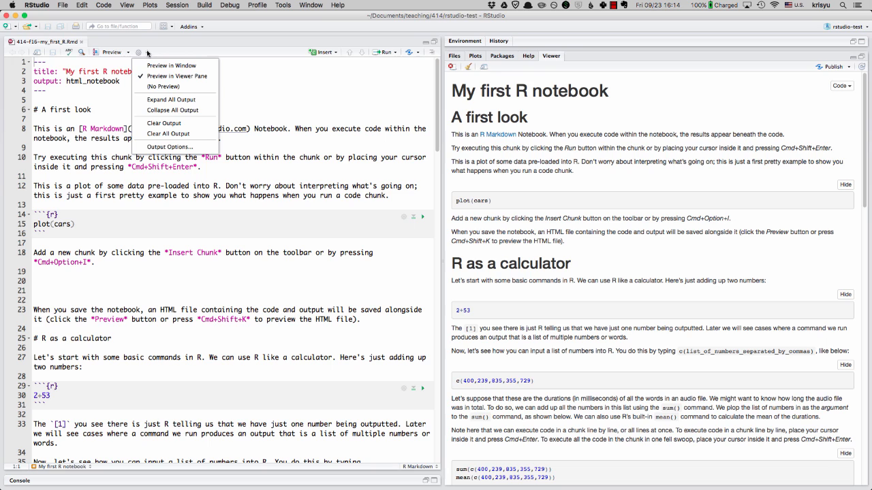
mouse_move(172, 65)
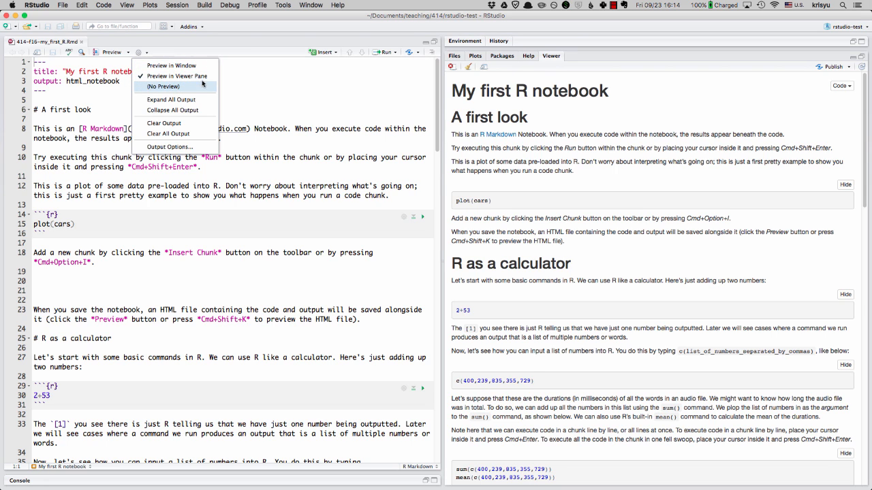
mouse_move(176, 76)
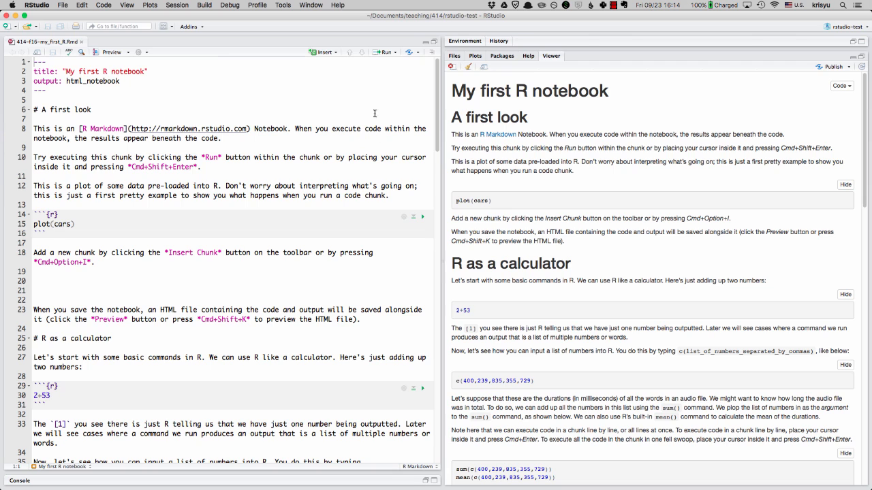
mouse_move(583, 136)
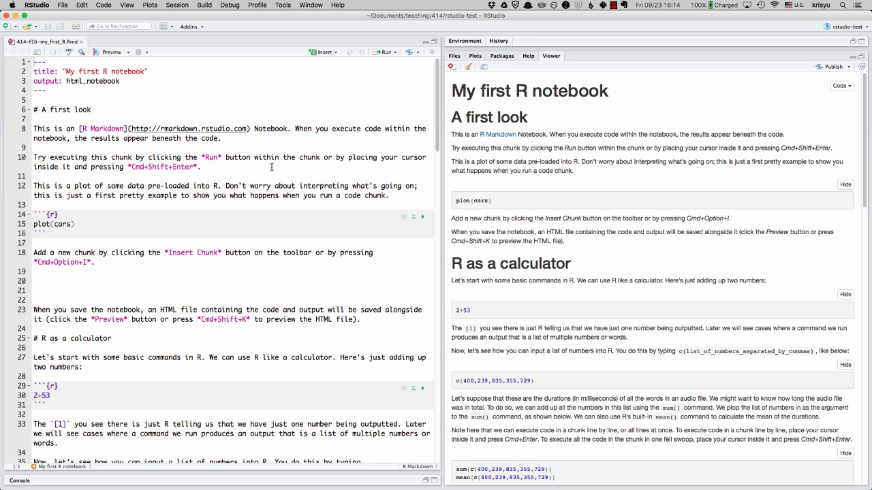
mouse_move(524, 134)
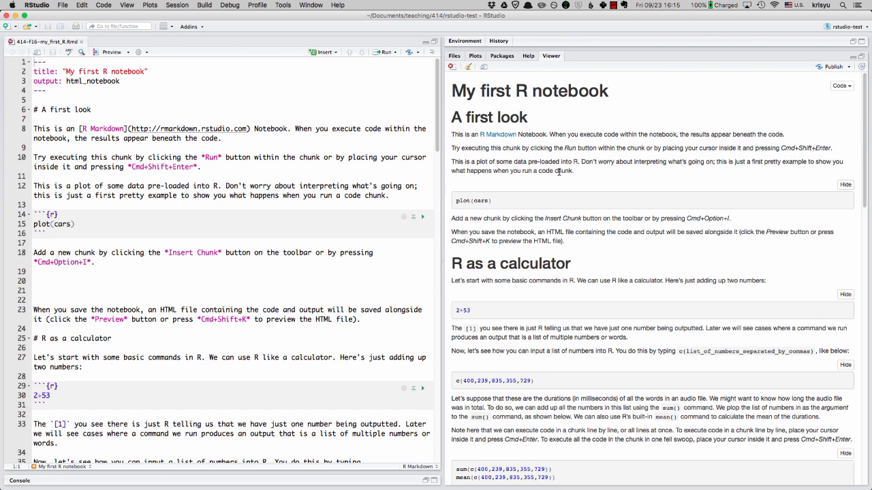
mouse_move(521, 200)
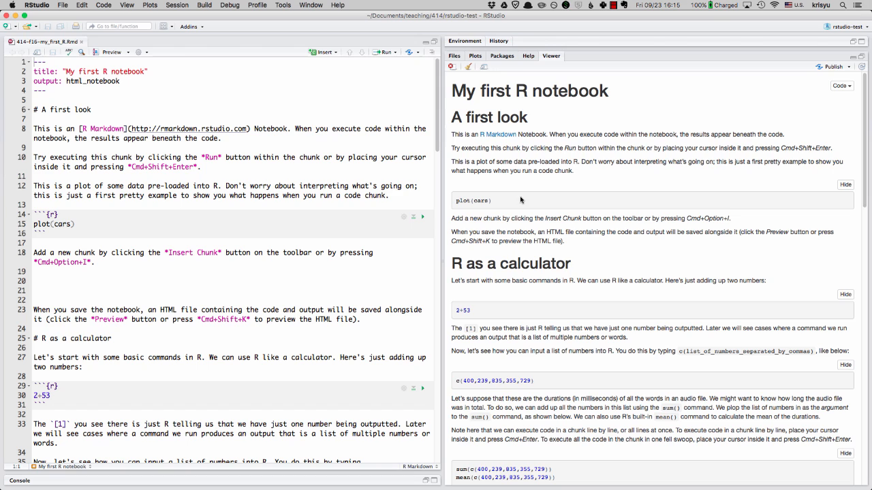
mouse_move(520, 155)
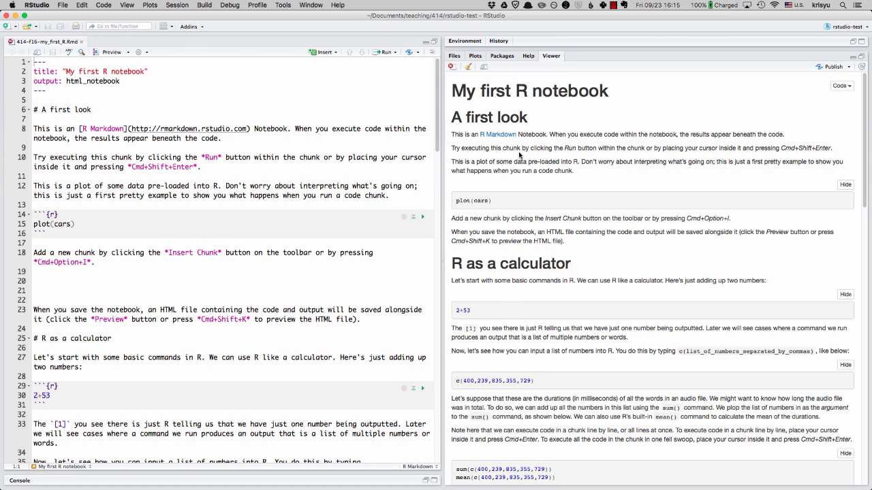
mouse_move(203, 137)
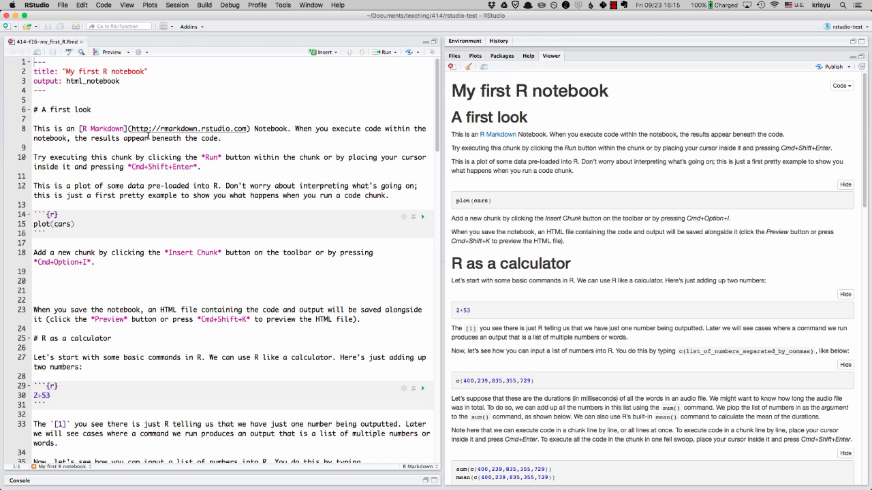
mouse_move(148, 136)
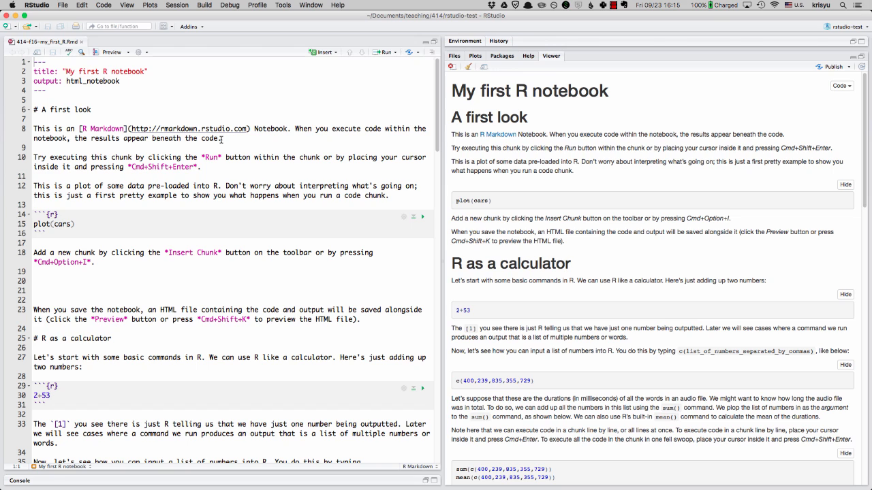
mouse_move(237, 148)
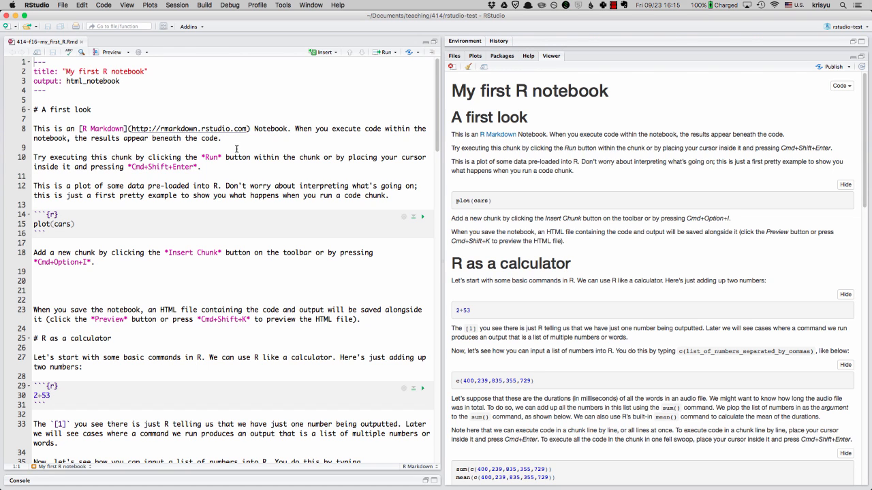
mouse_move(266, 132)
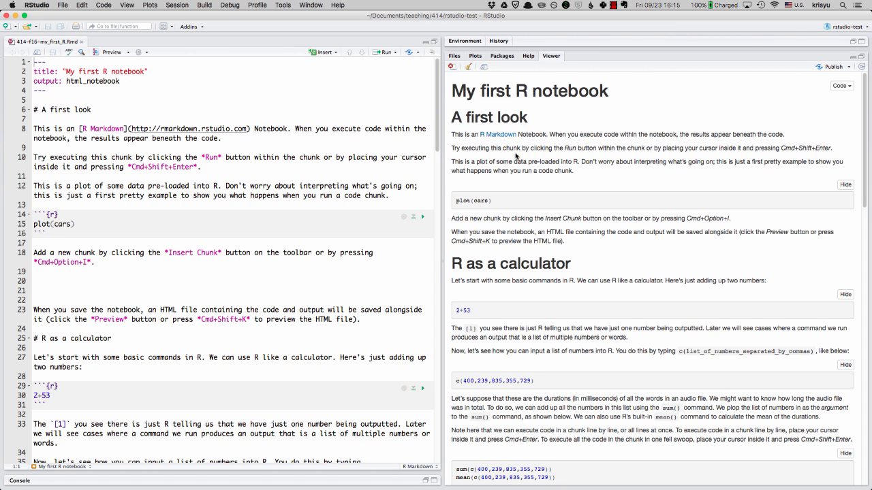
mouse_move(514, 202)
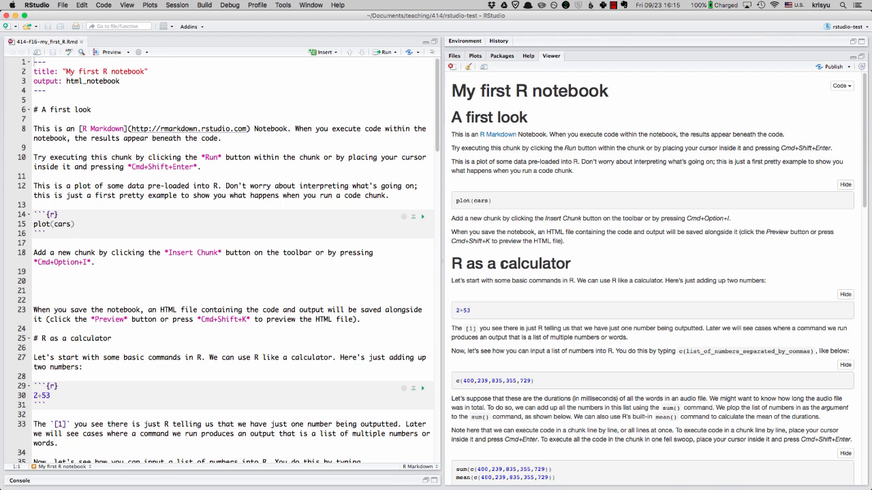
scroll(down, 3)
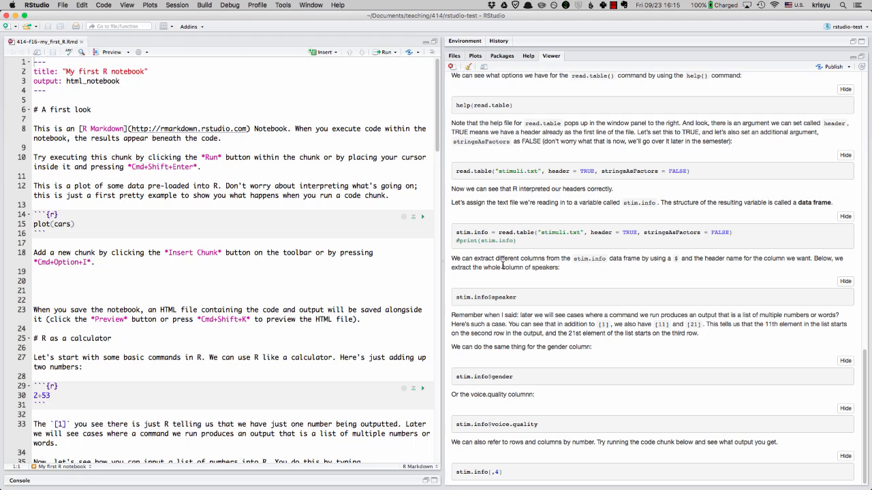
mouse_move(518, 398)
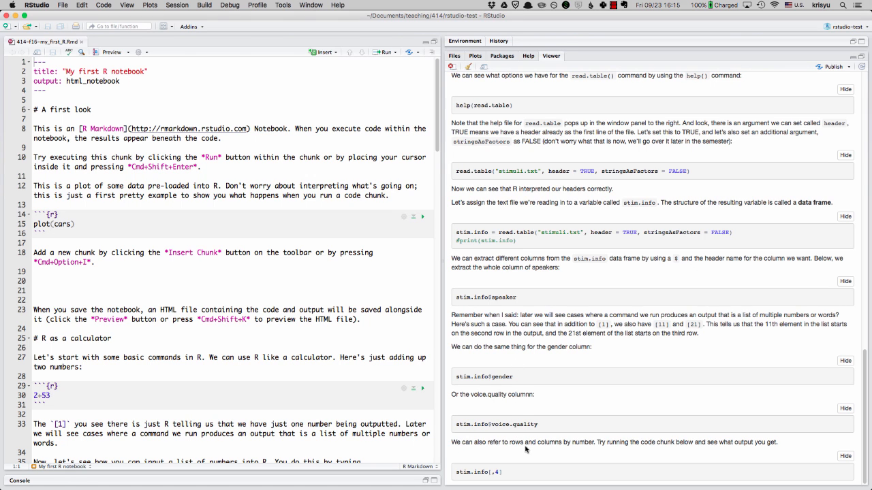
scroll(down, 3)
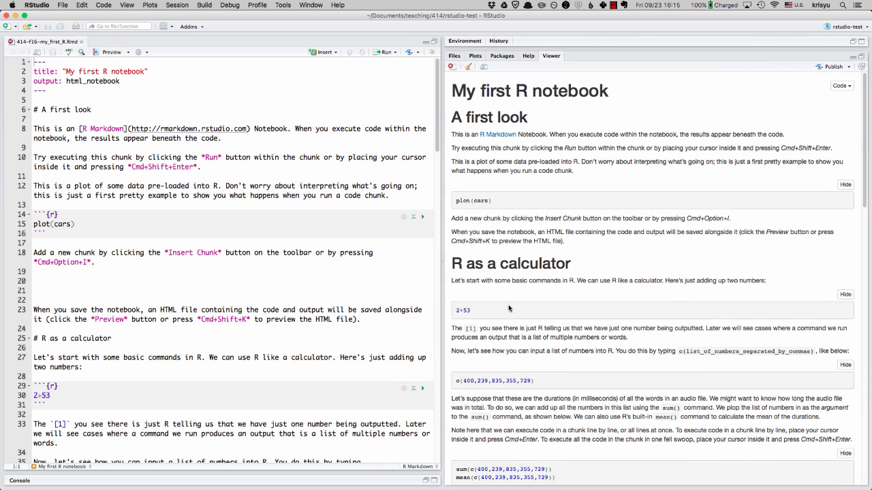
mouse_move(296, 233)
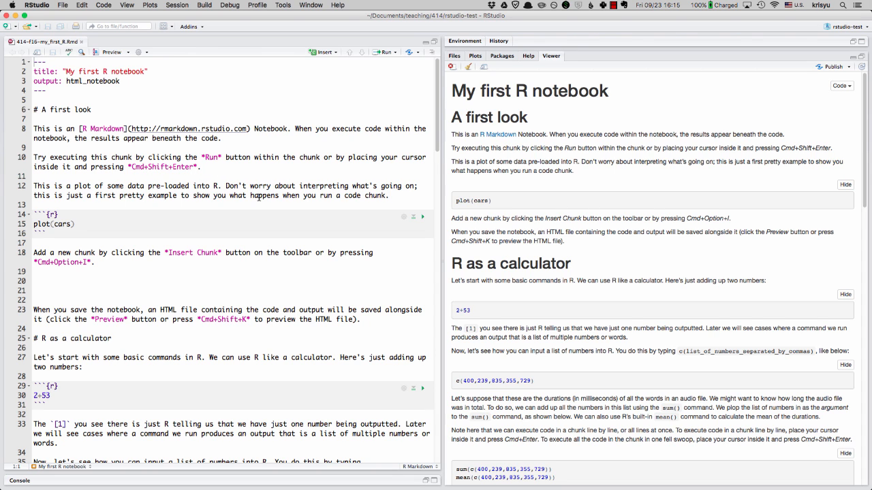
mouse_move(424, 219)
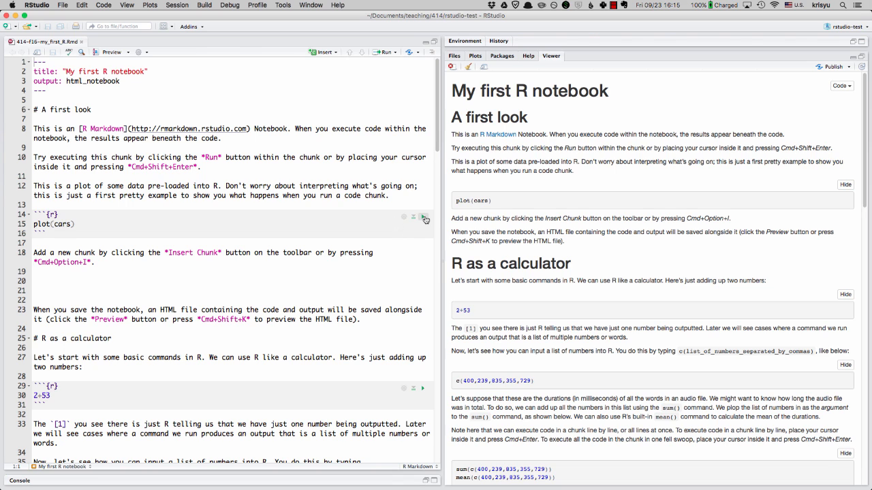
mouse_move(425, 216)
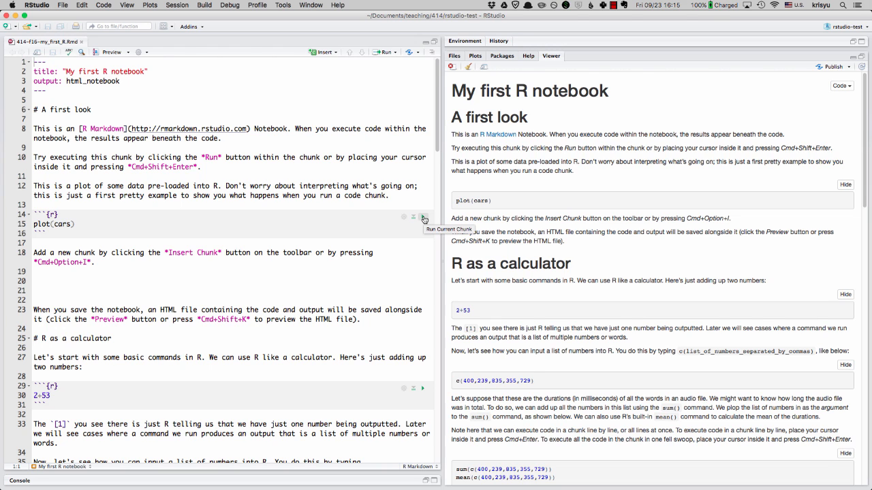
mouse_move(417, 226)
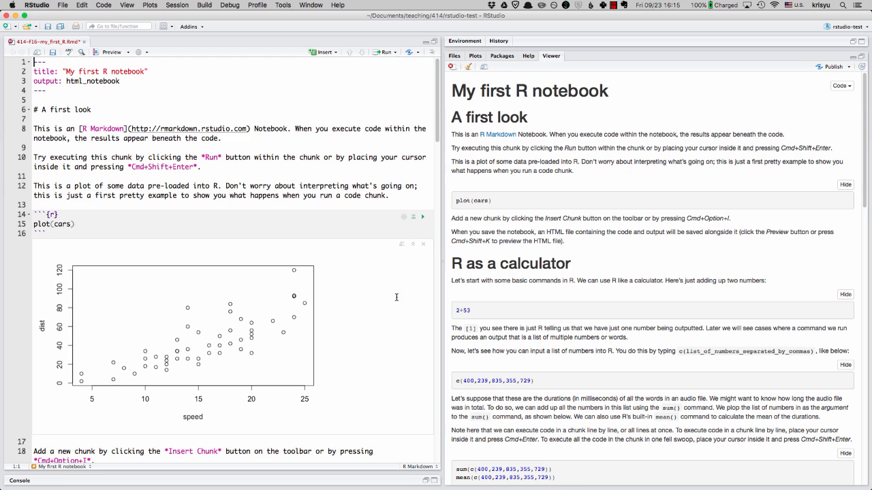
Step: Scroll down to the plot(cars) chunk's inline speed-versus-dist scatter plot
scroll(down, 3)
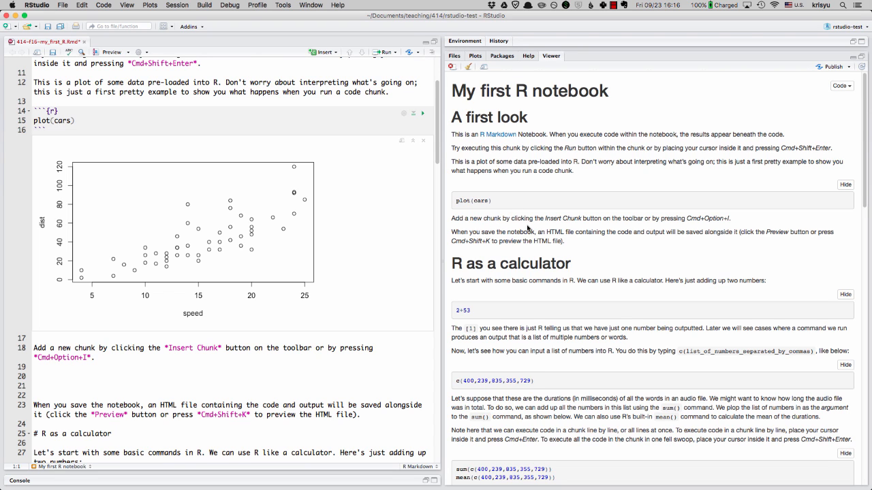
mouse_move(339, 214)
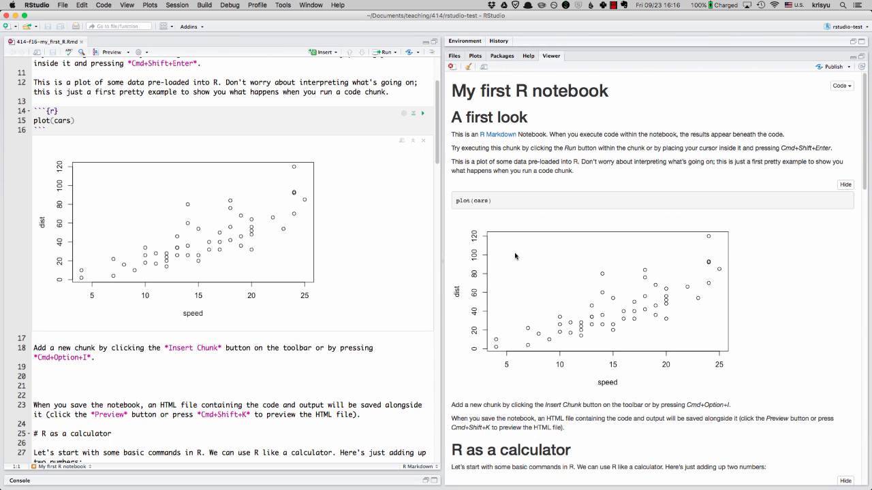
mouse_move(522, 305)
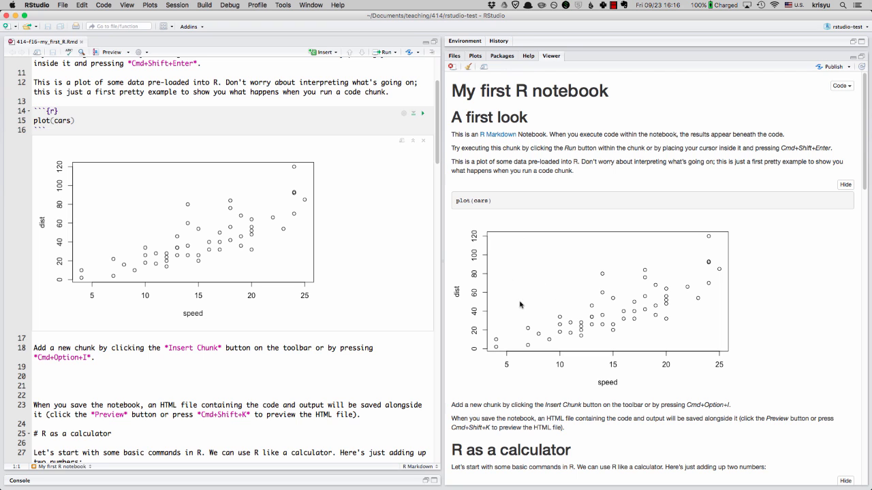
mouse_move(318, 282)
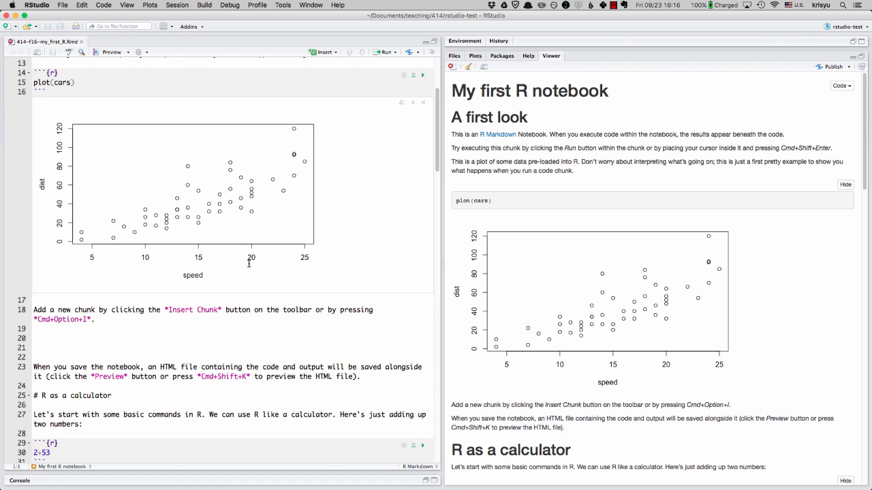
Step: Scroll the refreshed preview down to the cars scatter plot under plot(cars)
scroll(down, 3)
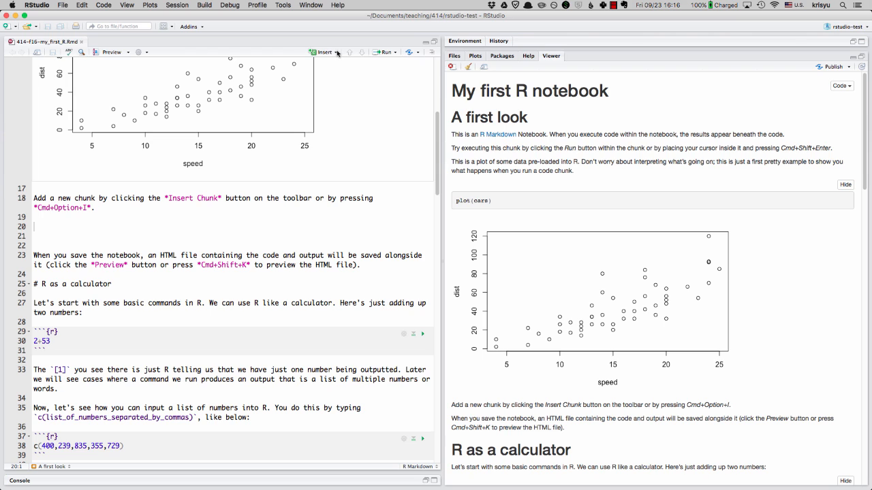
Step: Insert a new R chunk below the Insert Chunk paragraph containing plot(iris)
click(326, 52)
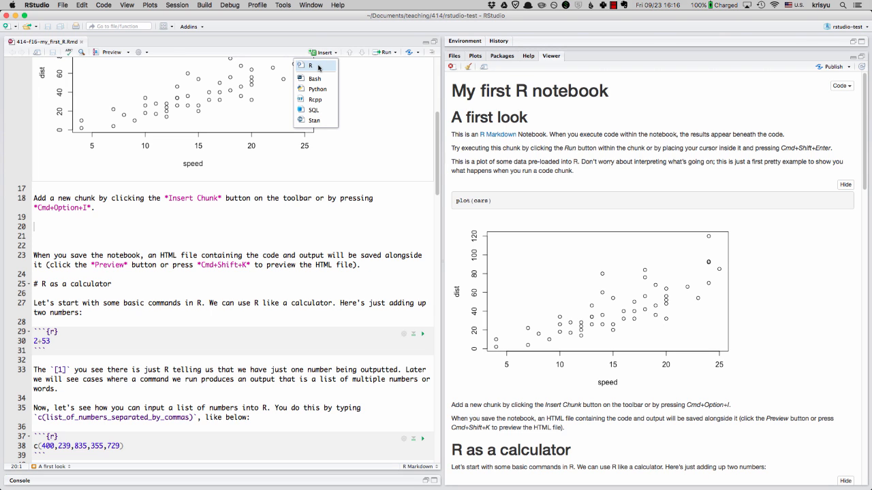
mouse_move(312, 66)
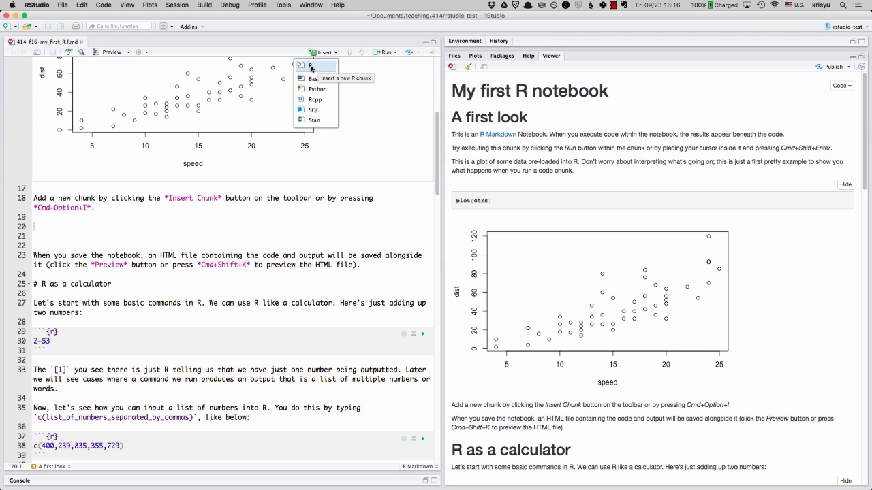
click(311, 66)
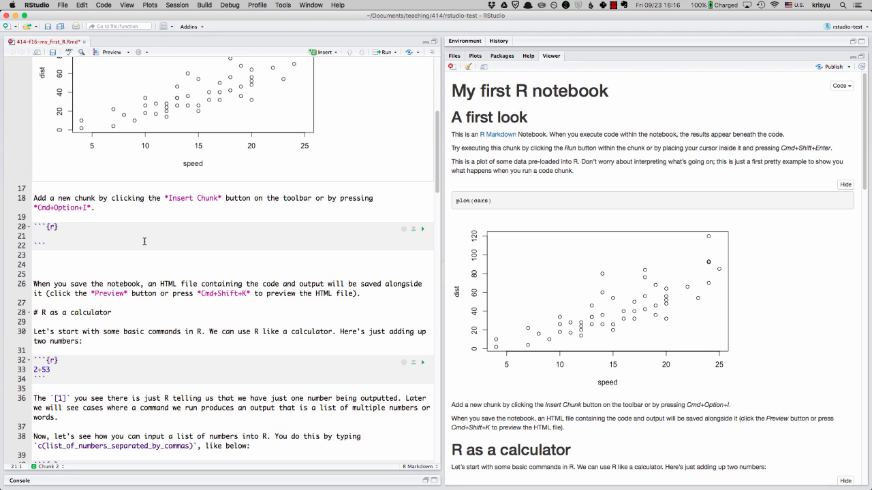
text(plot()
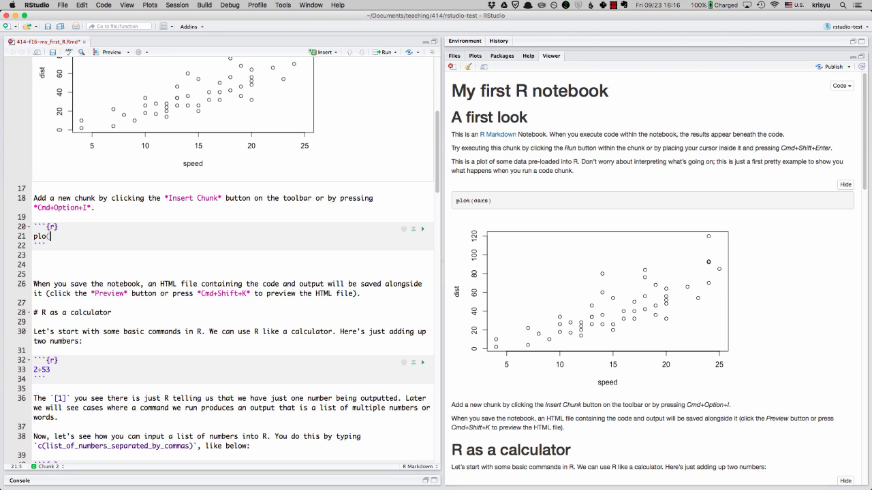
text(()
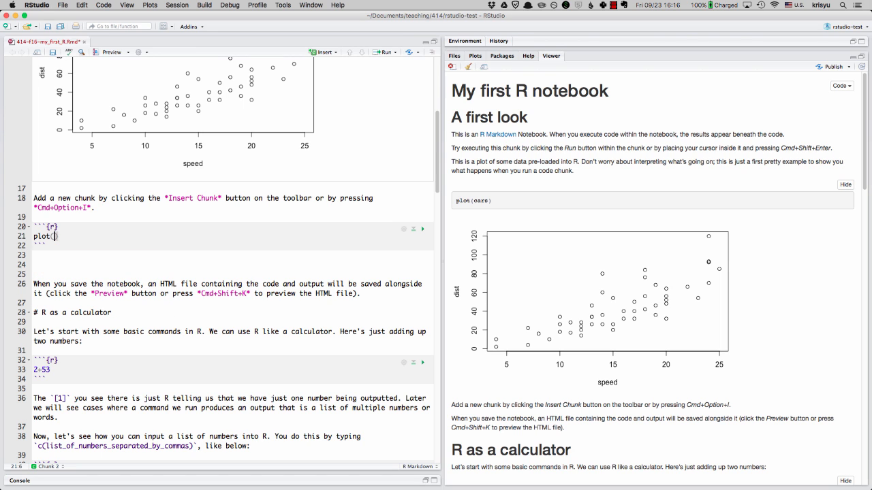
text(iris)
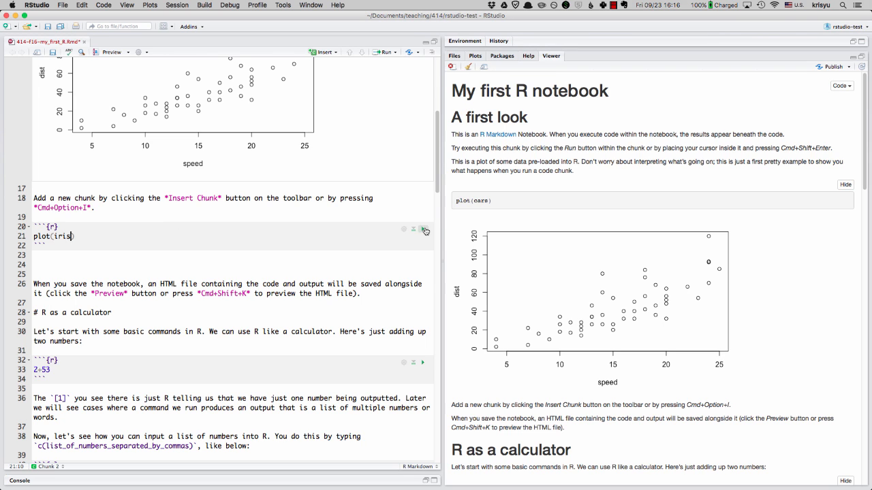
mouse_move(423, 229)
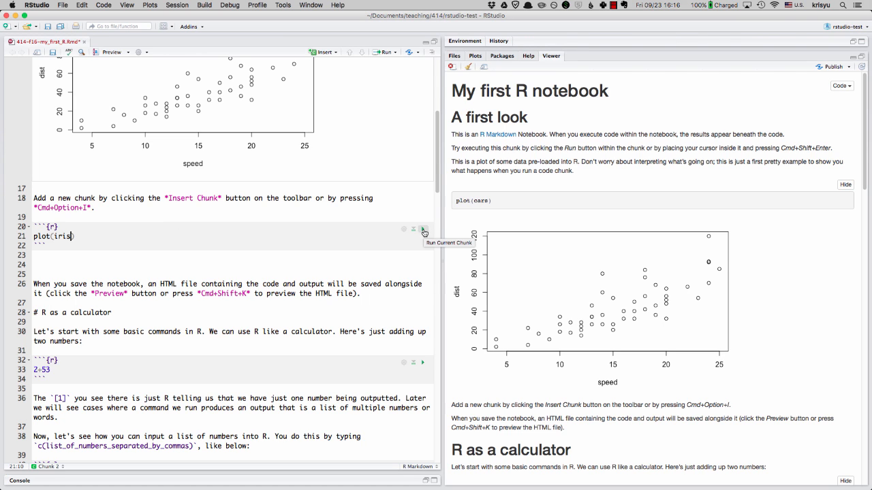
Step: Scroll through the notebook to review the inline iris scatterplot matrix
scroll(down, 3)
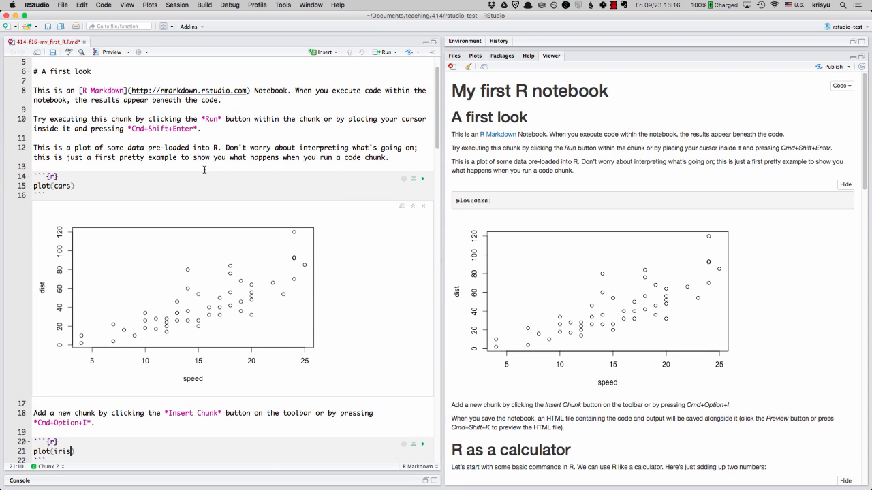
scroll(down, 3)
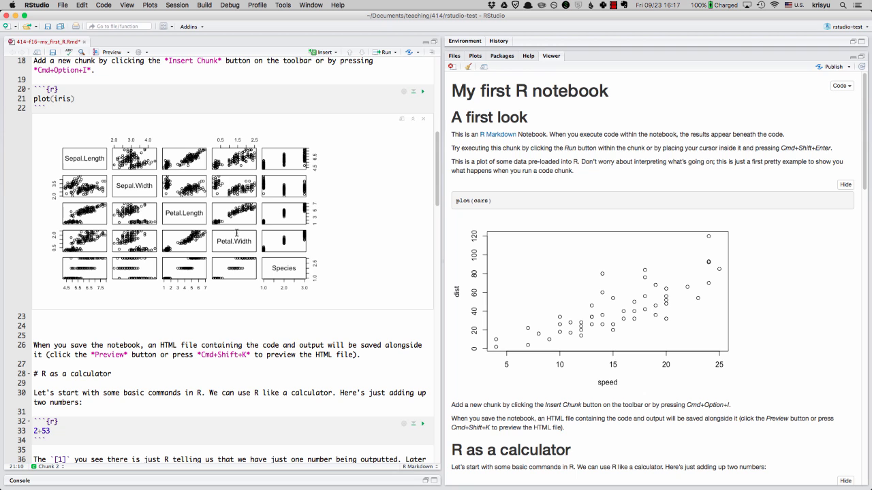
scroll(down, 3)
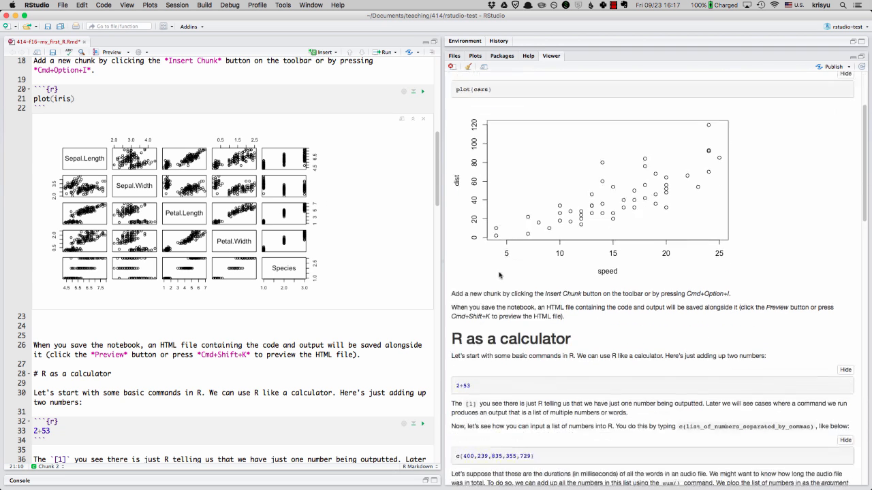
scroll(down, 3)
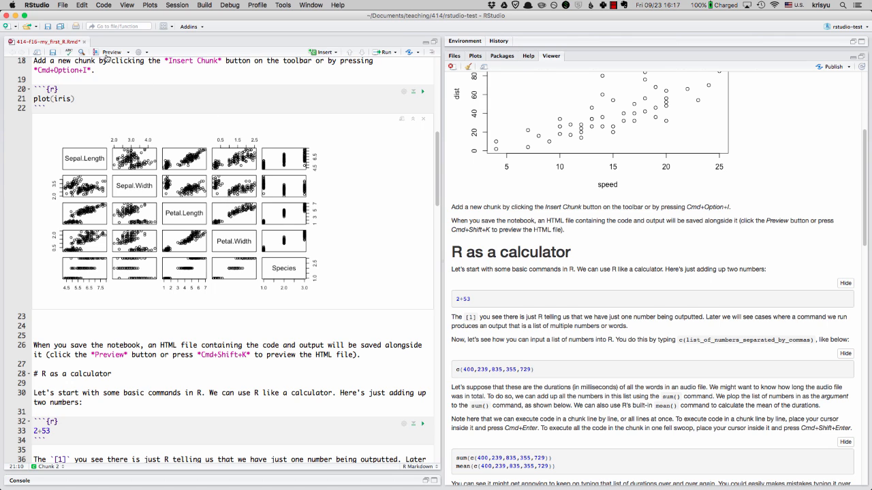
mouse_move(316, 265)
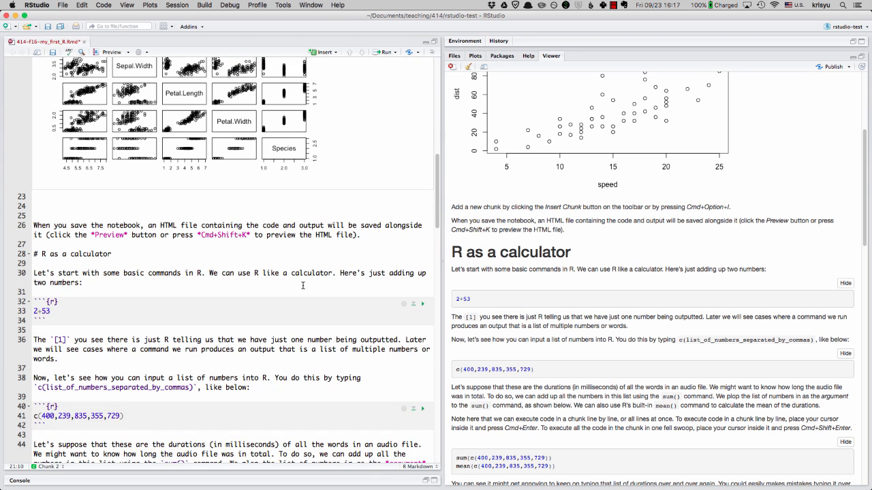
Step: Scroll down to the 2+53 chunk and run it to show [1] 55
scroll(down, 3)
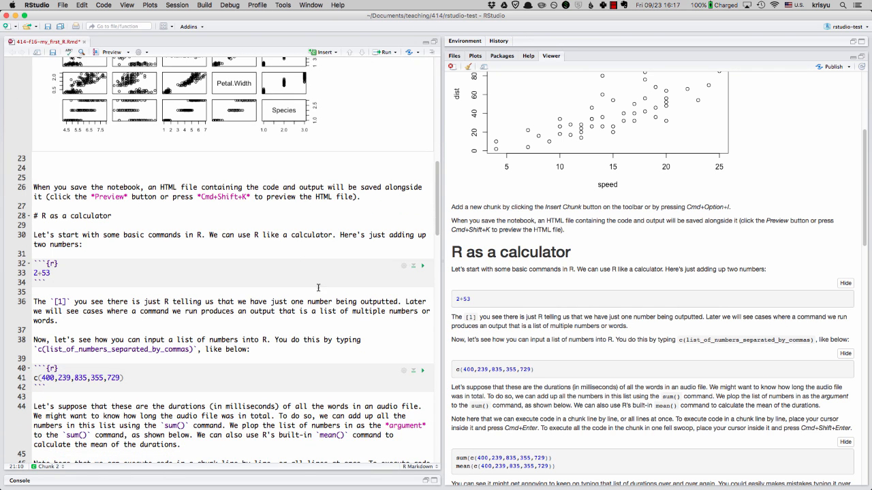
scroll(down, 3)
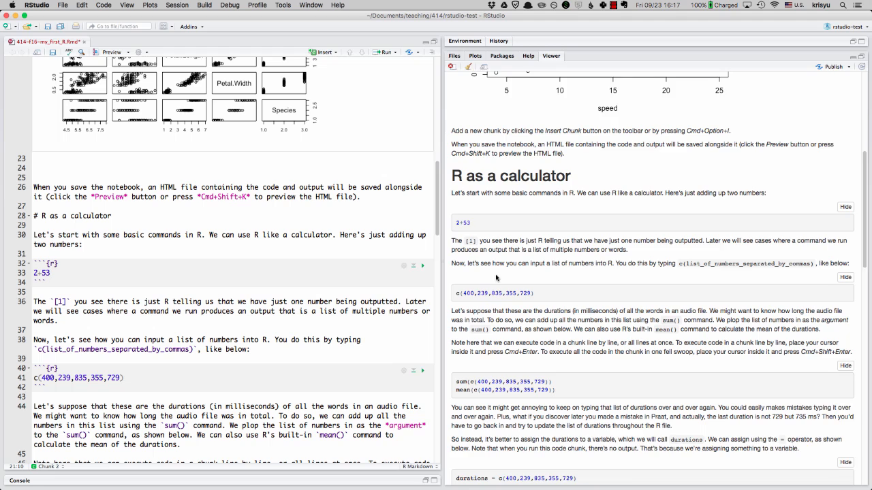
scroll(down, 3)
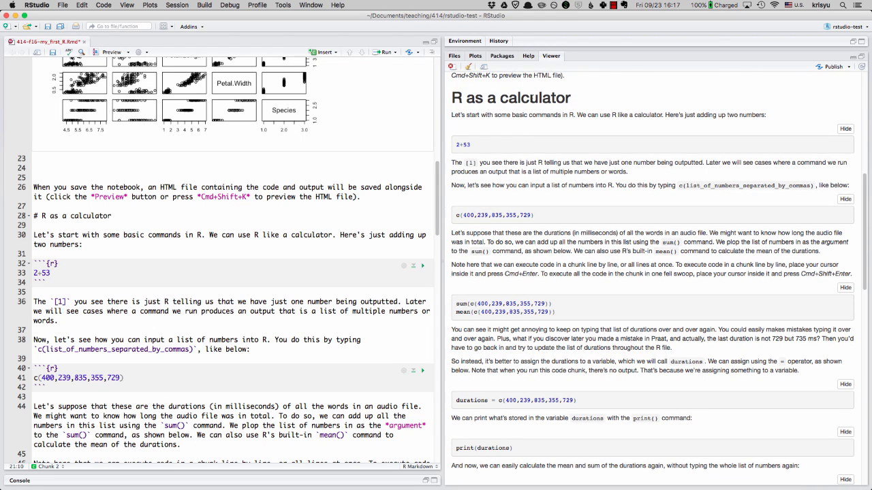
mouse_move(510, 128)
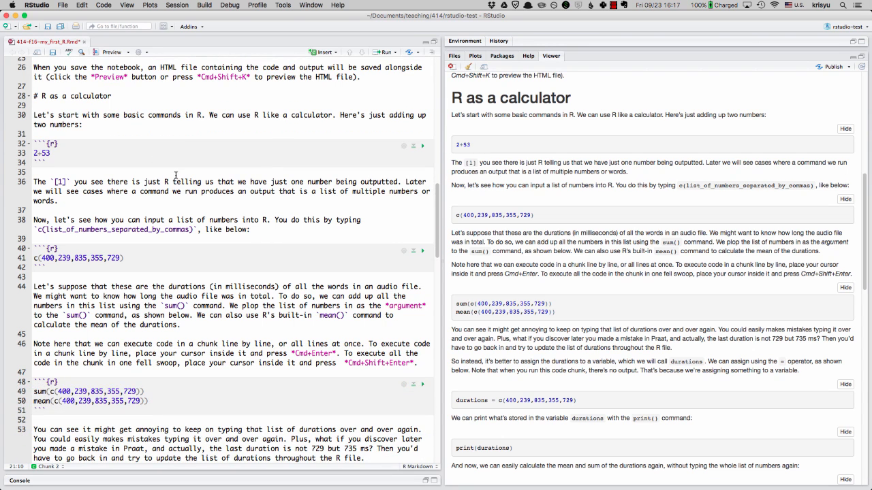
click(50, 153)
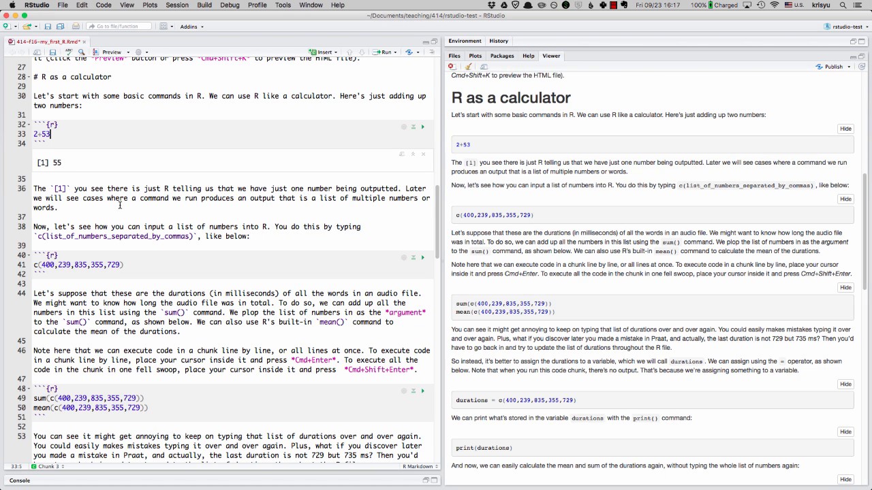
mouse_move(478, 186)
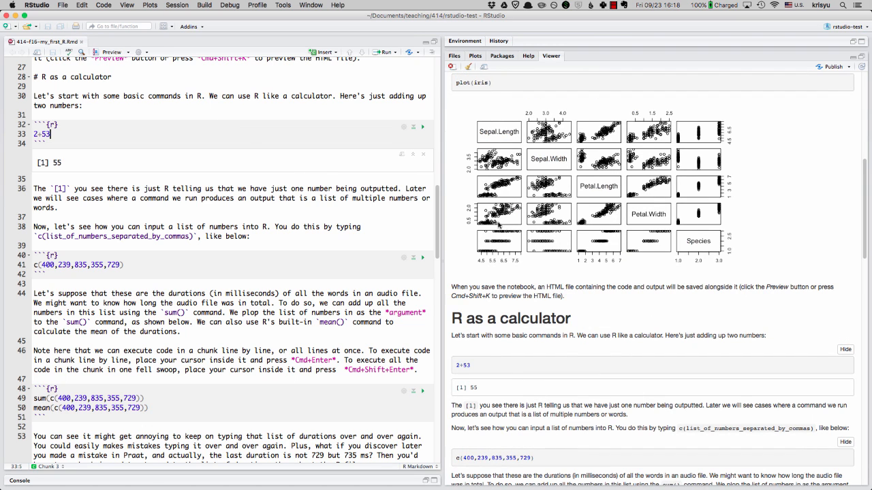
Step: Scroll the refreshed preview to the iris plot matrix and the [1] 55 result
scroll(down, 3)
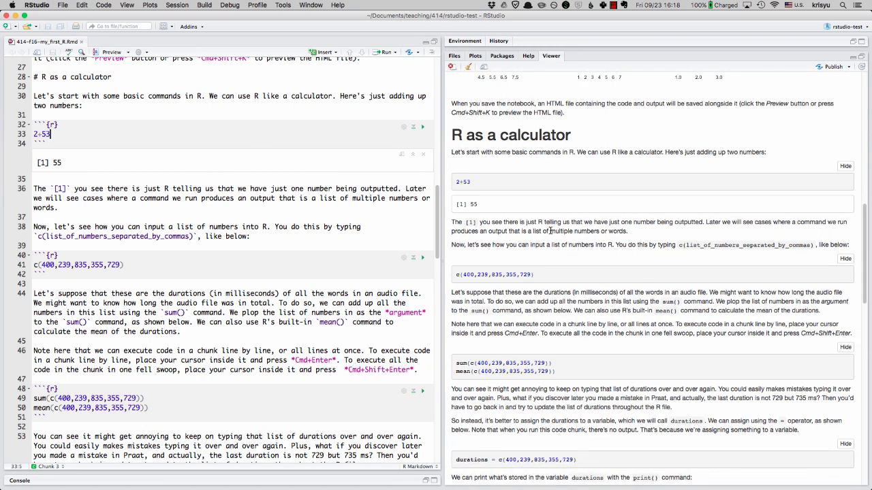
scroll(down, 3)
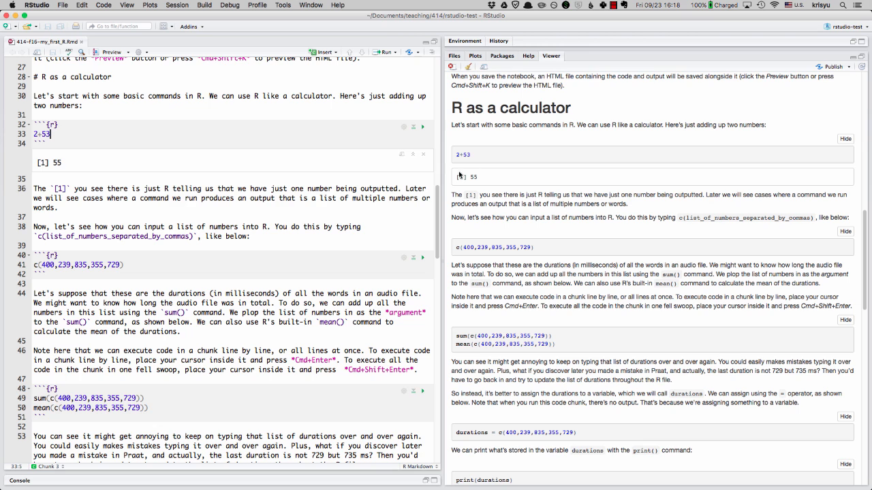
mouse_move(447, 188)
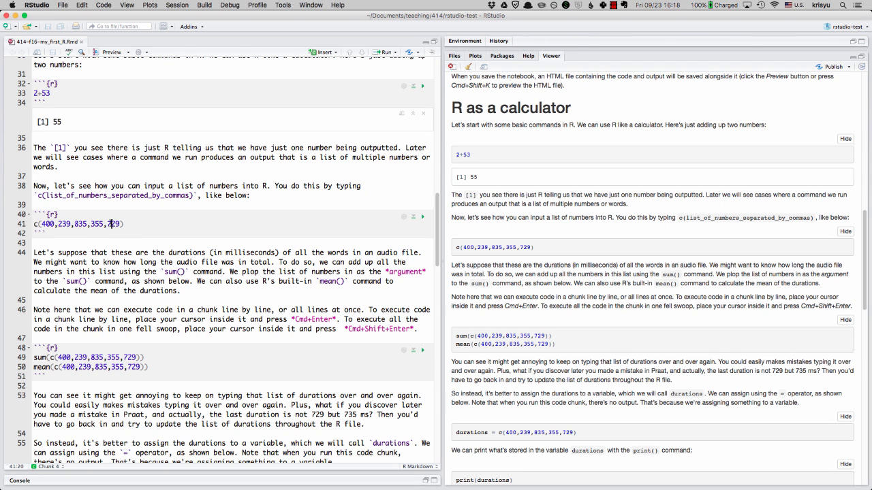
mouse_move(360, 239)
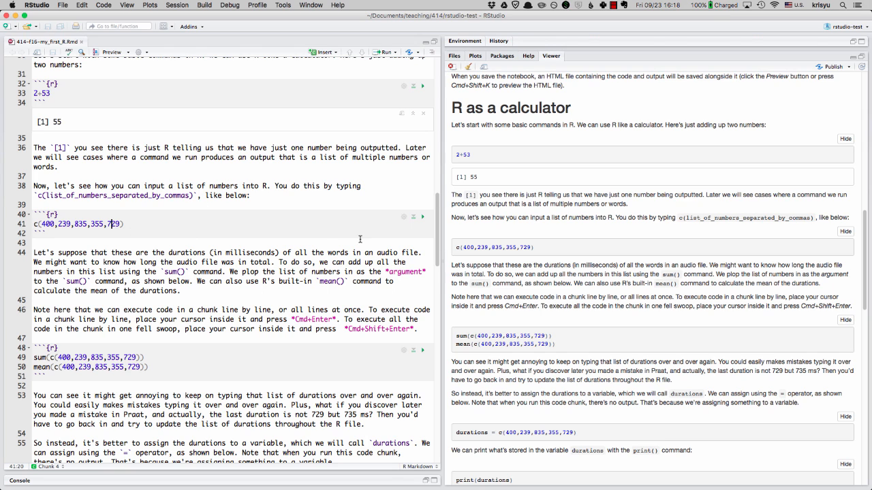
click(423, 216)
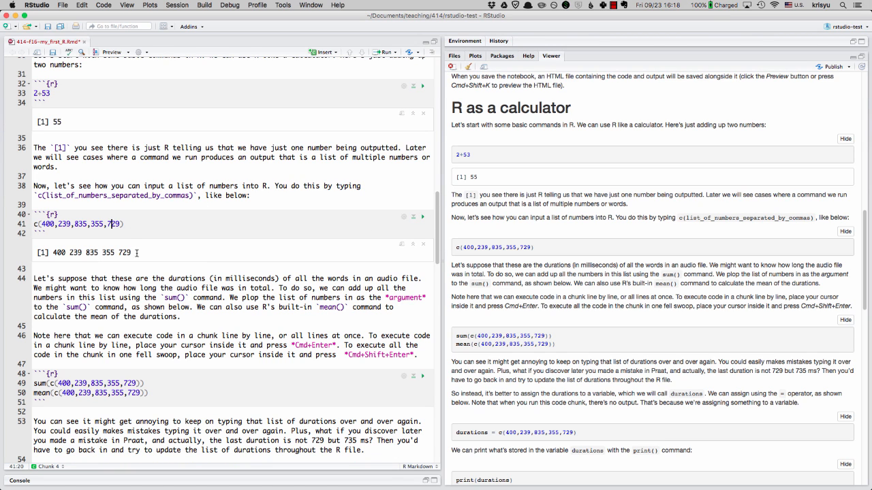
mouse_move(129, 227)
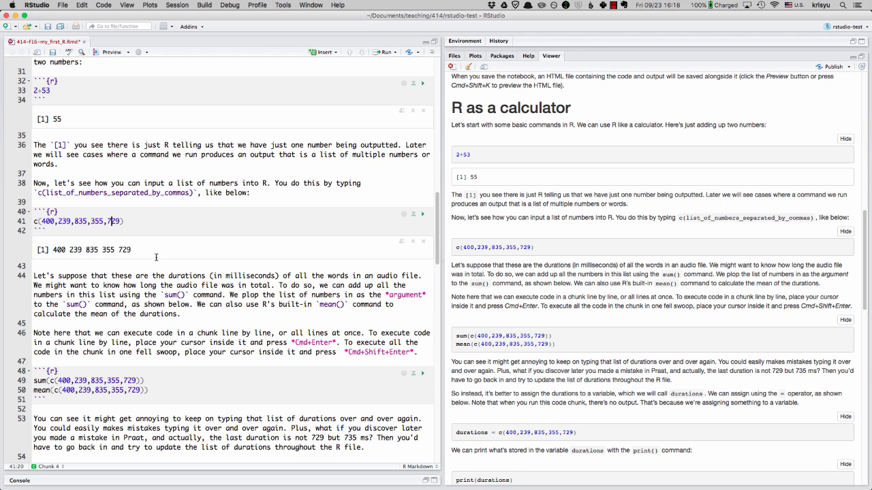
scroll(down, 3)
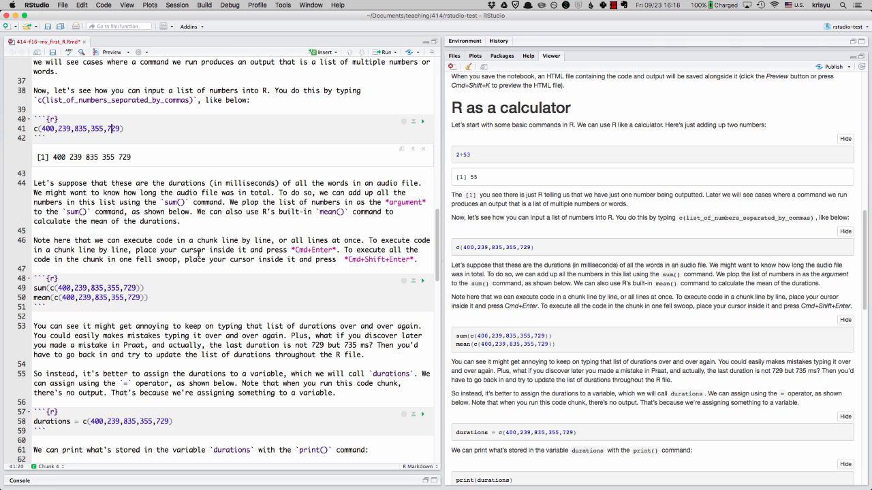
mouse_move(158, 201)
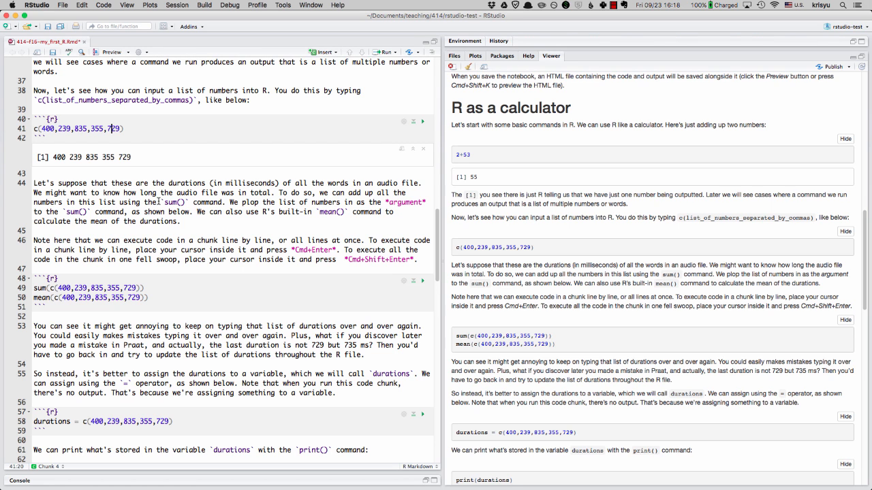
scroll(down, 3)
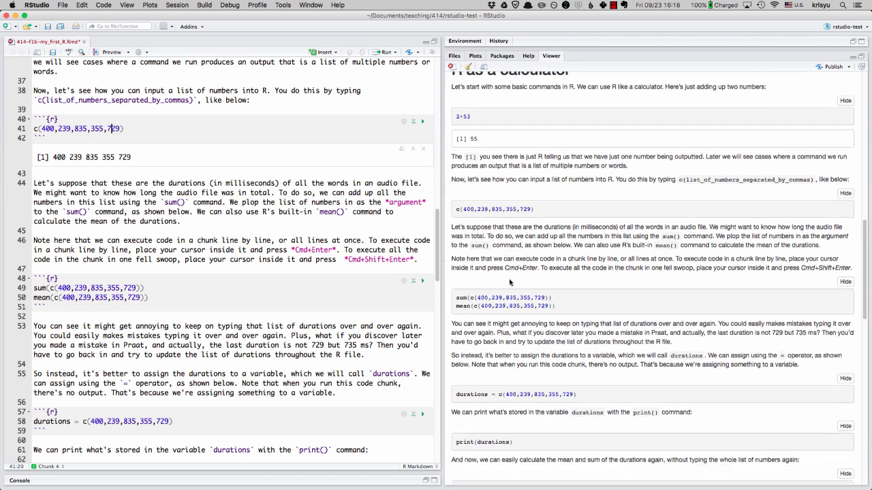
scroll(down, 3)
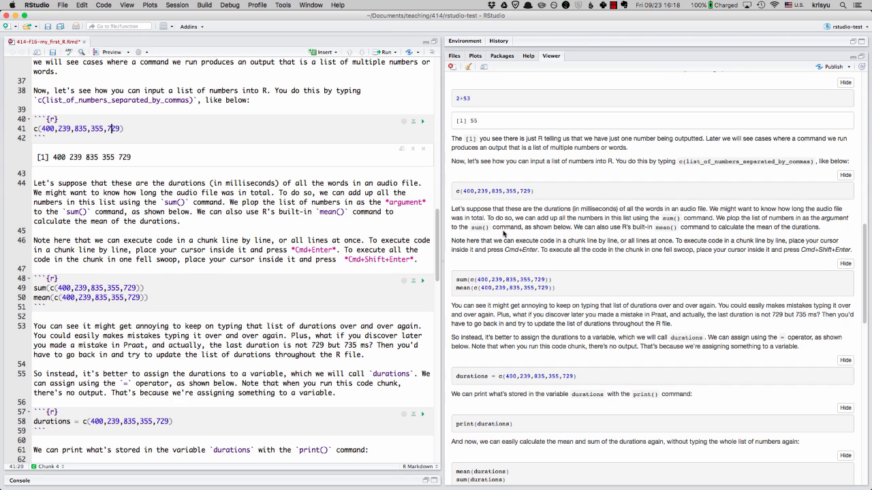
mouse_move(504, 235)
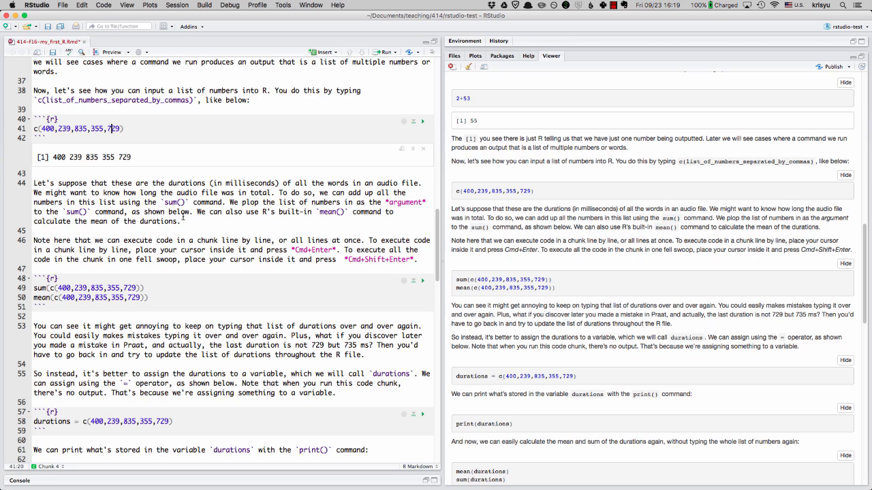
mouse_move(148, 286)
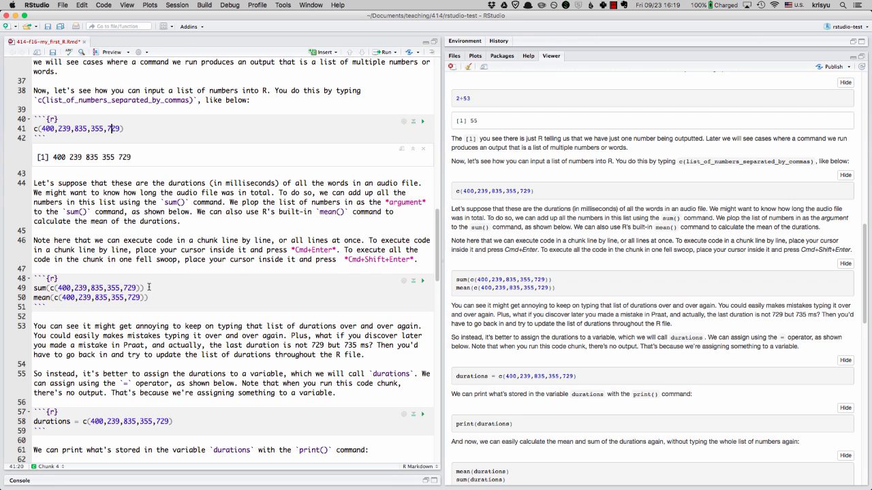
mouse_move(213, 247)
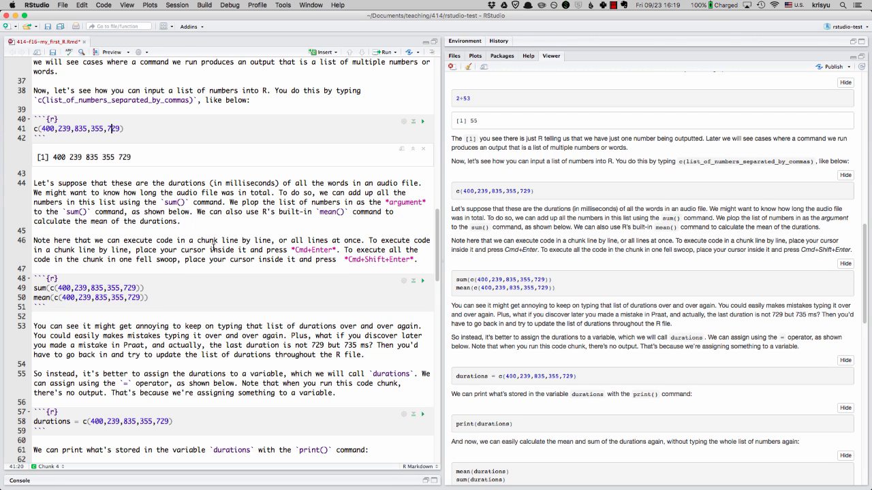
mouse_move(312, 245)
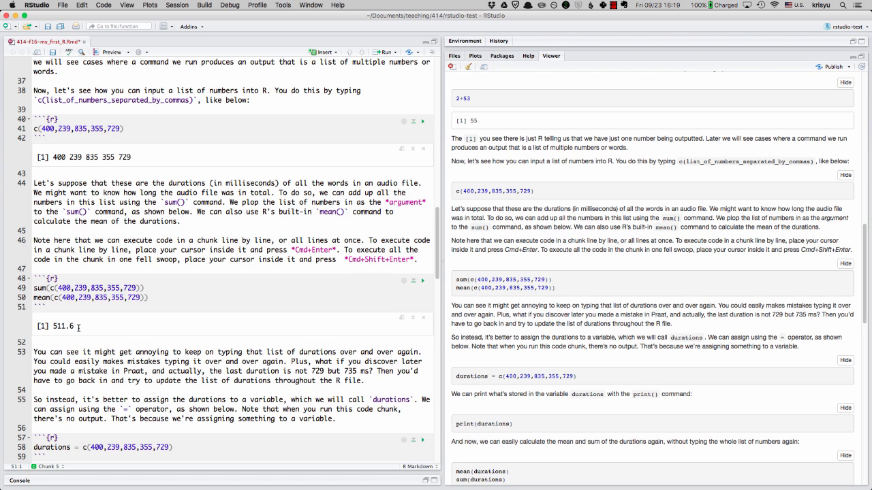
Step: Run the sum and mean lines, giving 2558 and 511.6, and highlight 729
click(91, 288)
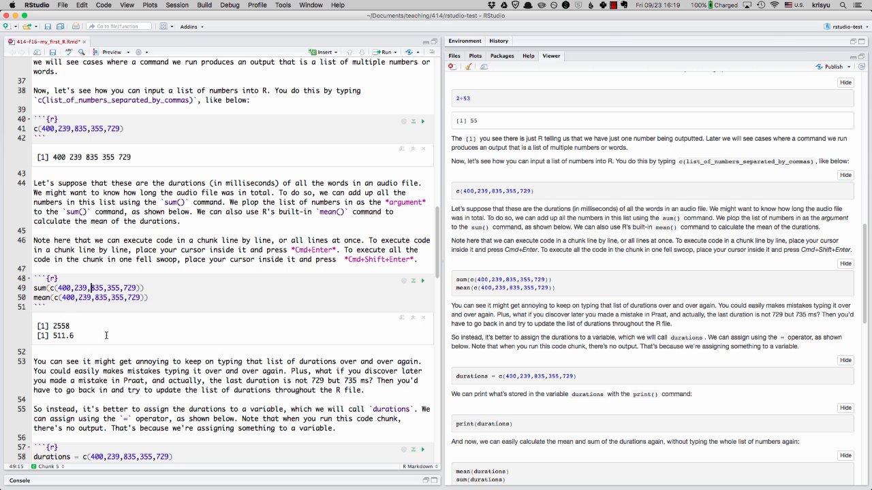
scroll(down, 3)
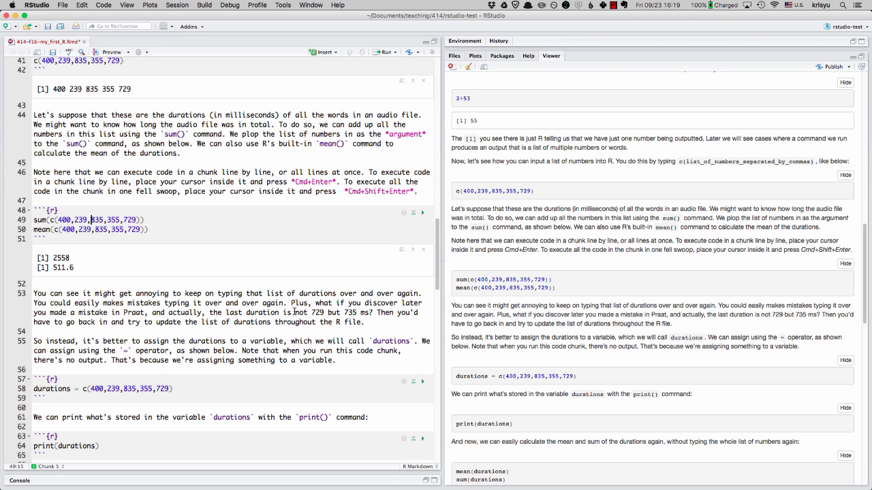
double_click(130, 219)
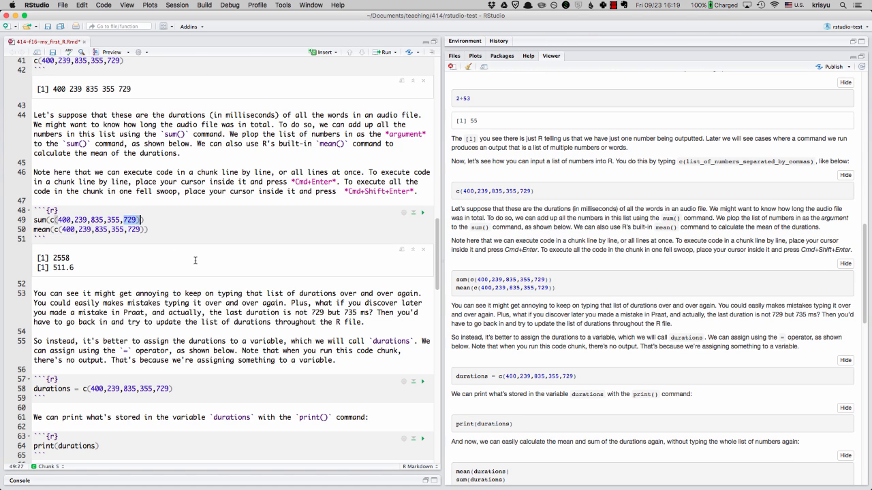
mouse_move(353, 317)
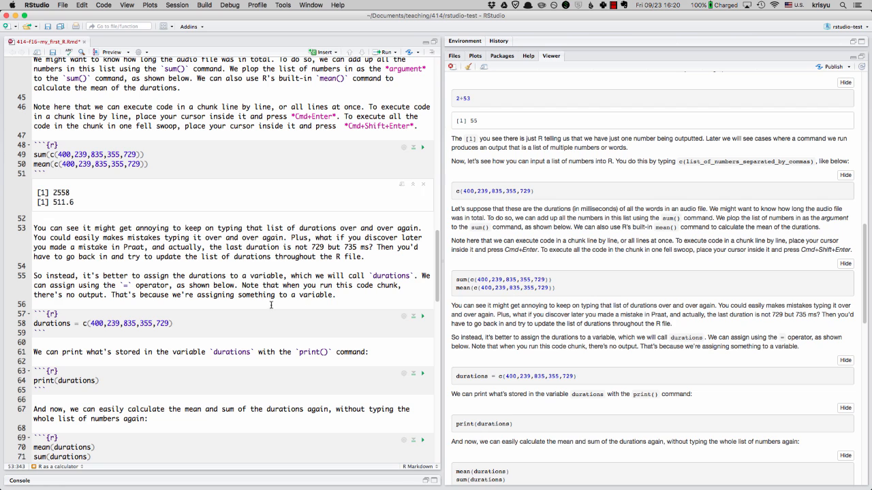
mouse_move(184, 327)
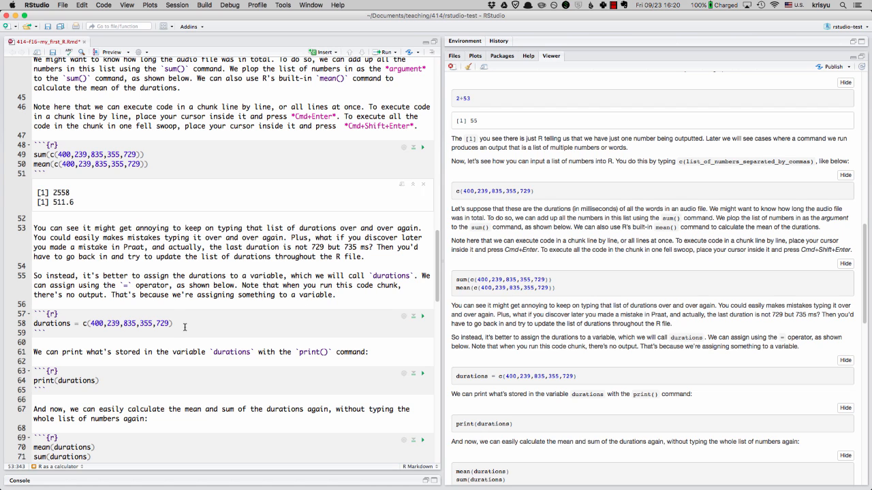
mouse_move(121, 327)
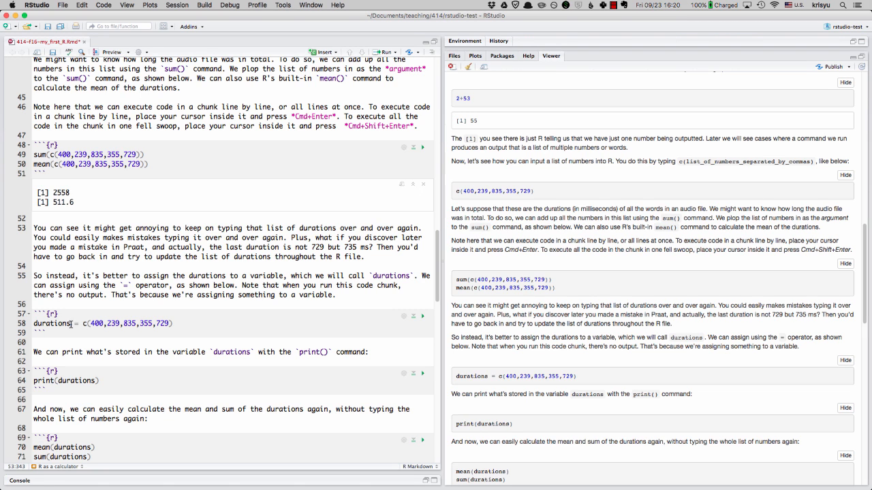
click(77, 324)
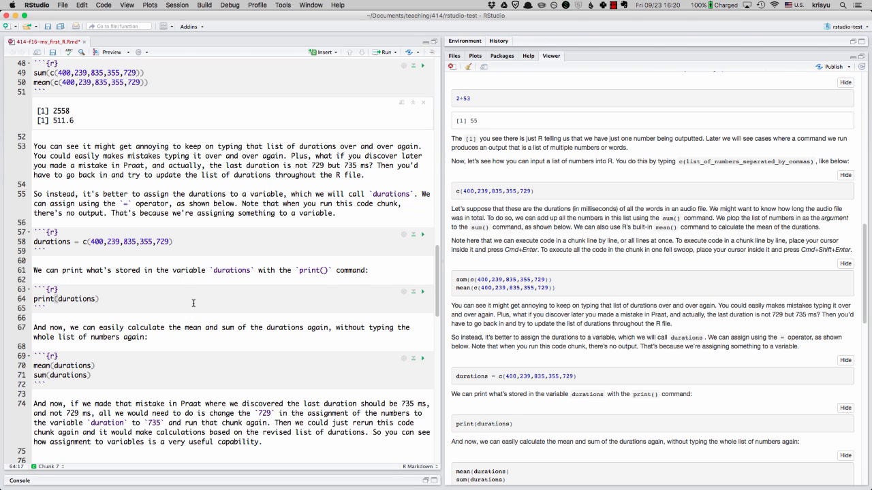
click(422, 291)
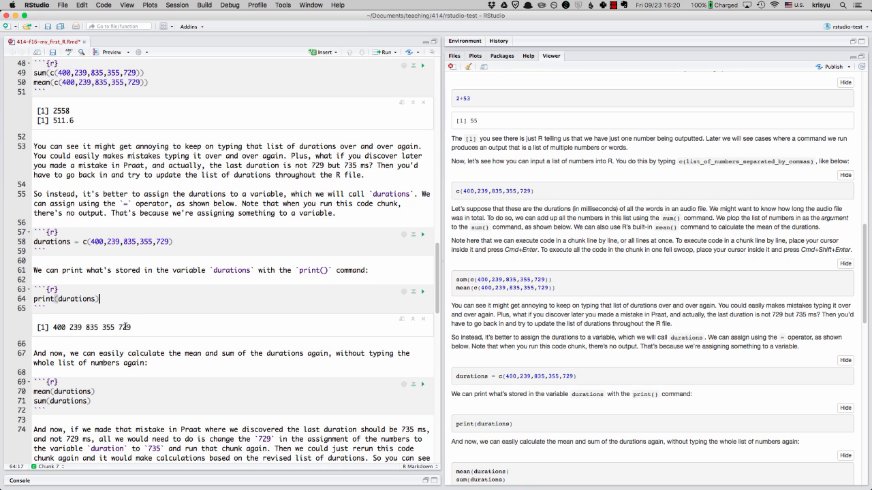
scroll(down, 3)
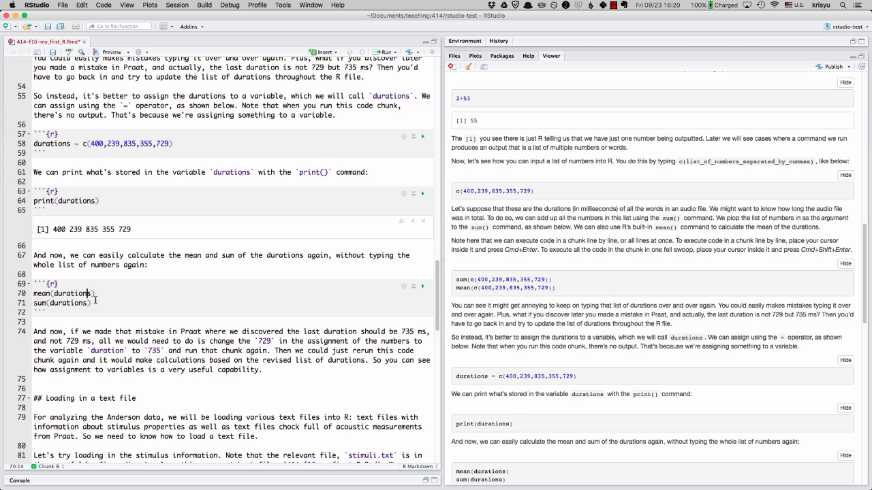
Step: Run the mean(durations) and sum(durations) chunk, printing 511.6 and 2558
click(423, 286)
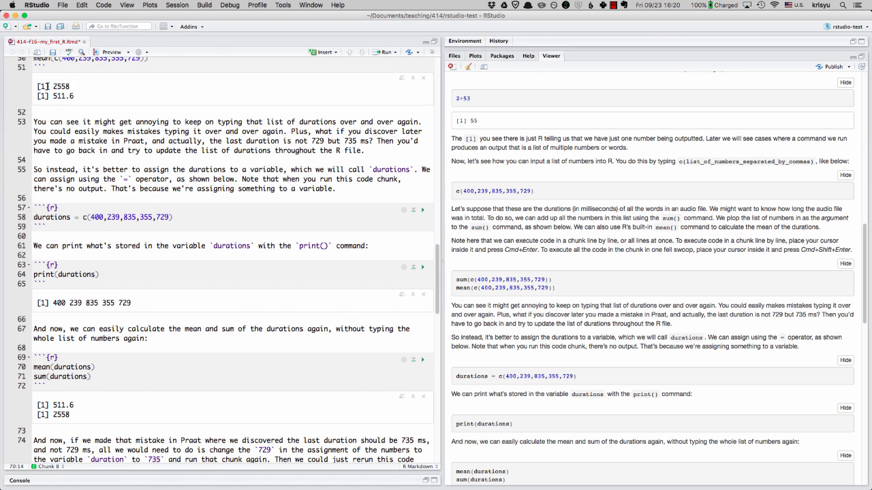
mouse_move(132, 361)
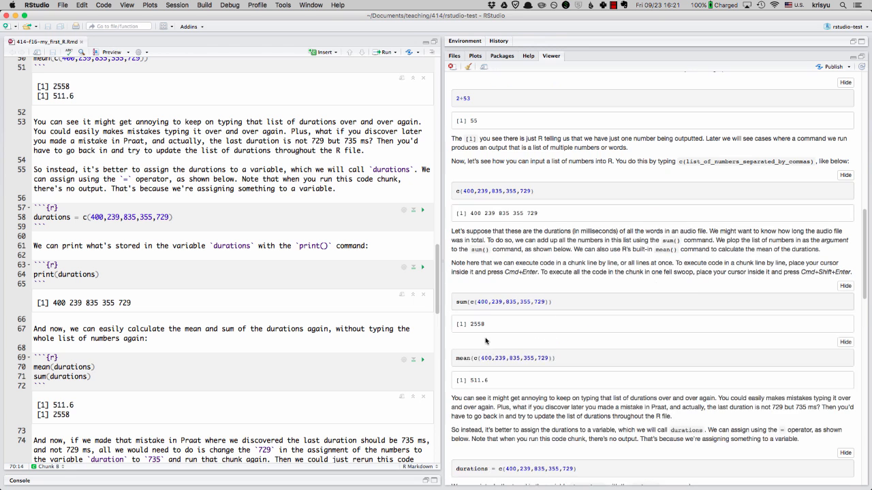
mouse_move(452, 337)
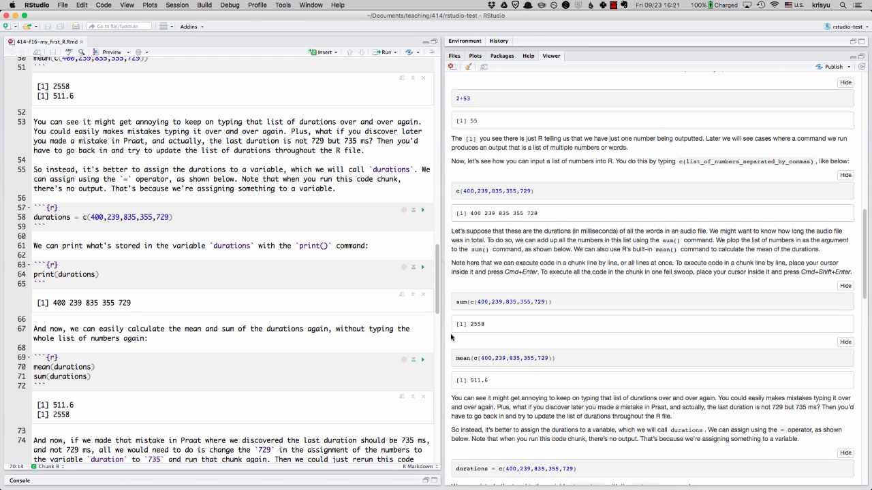
Step: Scroll the HTML preview to review outputs like 511.6, 2558 and the printed durations
scroll(down, 3)
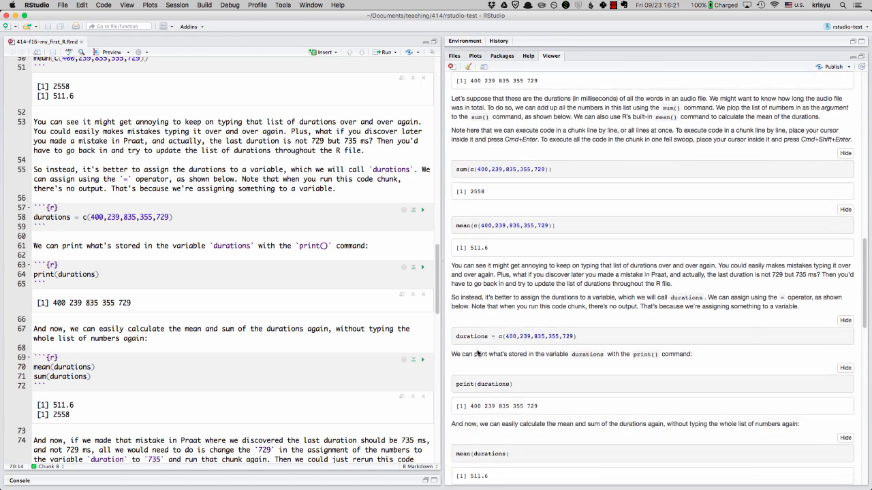
scroll(down, 3)
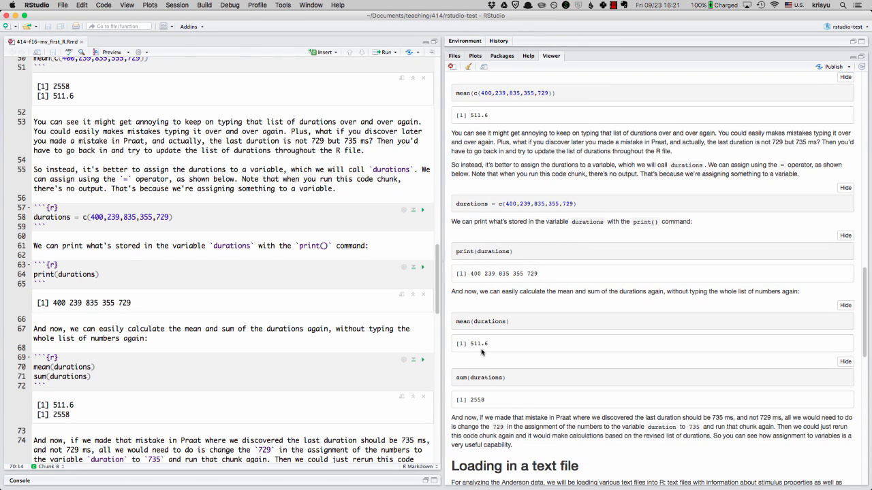